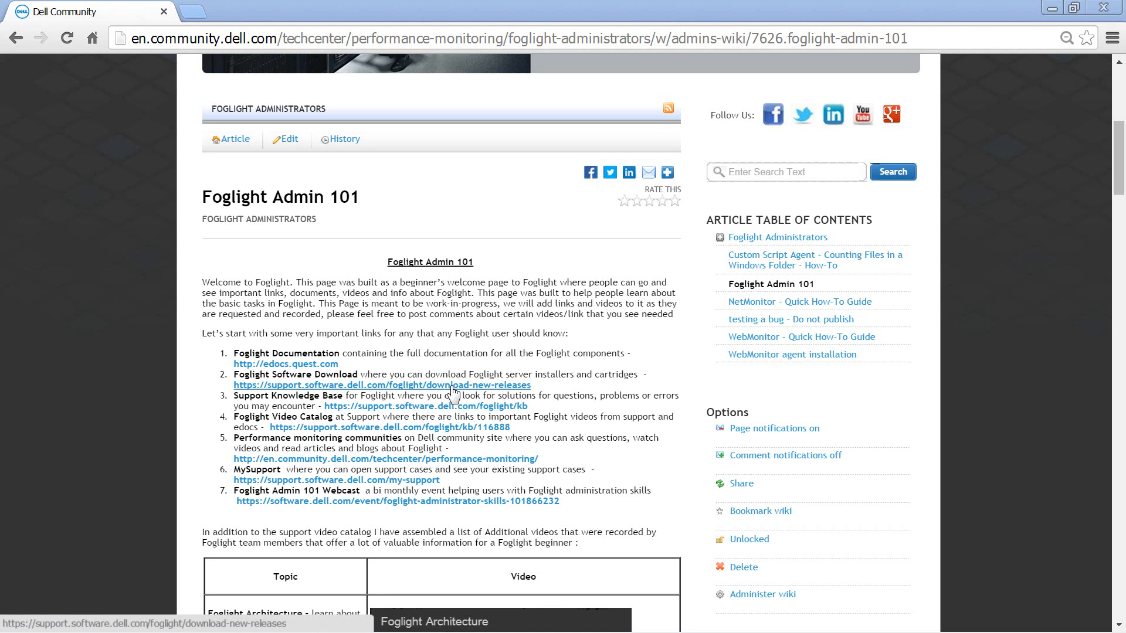
- Sign in to Dell Software Support and download the Foglight 5.6.11 Windows x86 64 server installer
left_click(452, 384)
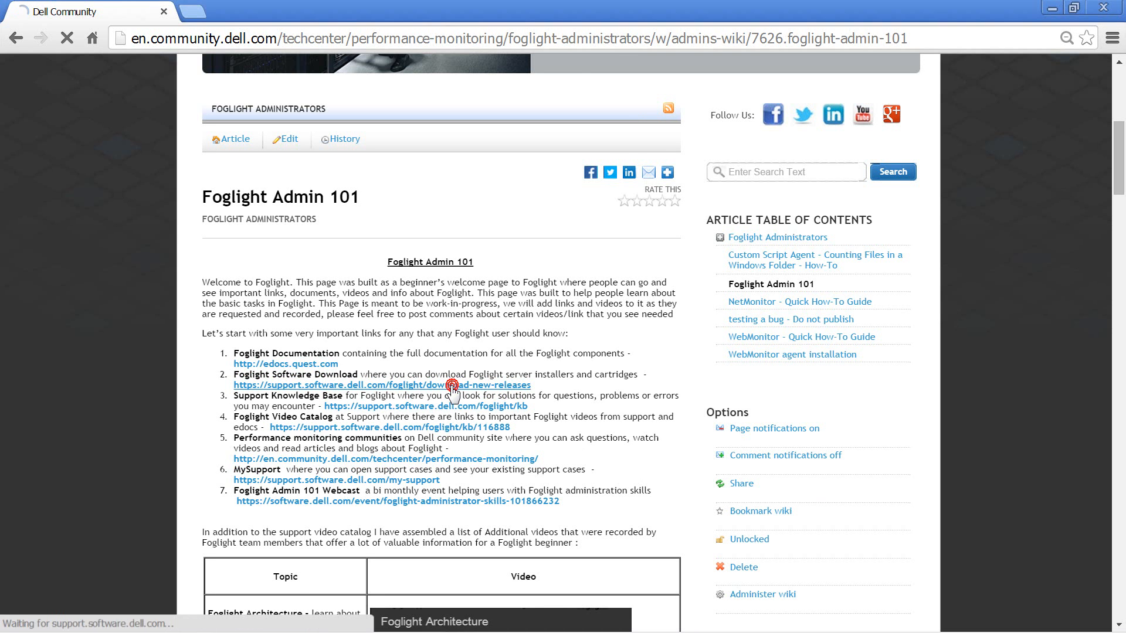
left_click(381, 385)
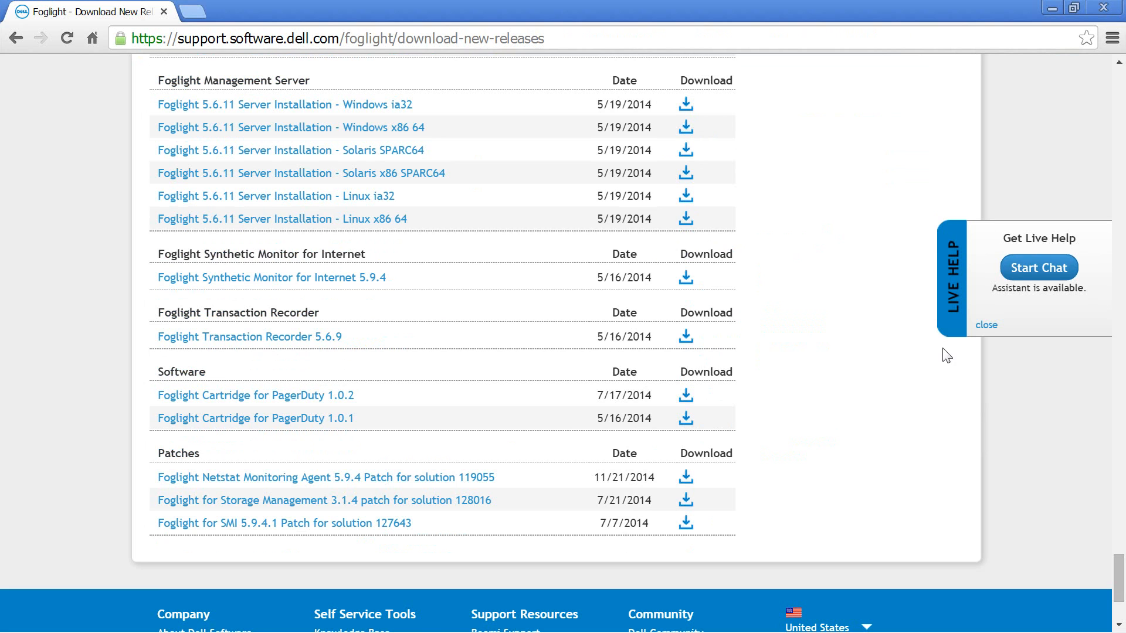
mouse_move(868, 241)
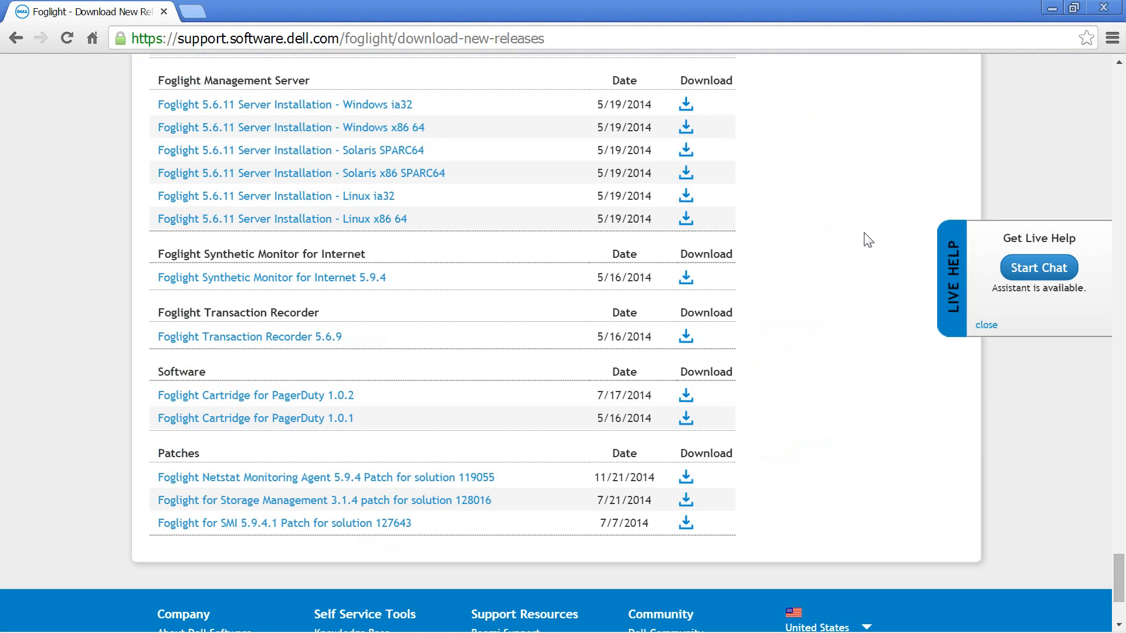
mouse_move(727, 124)
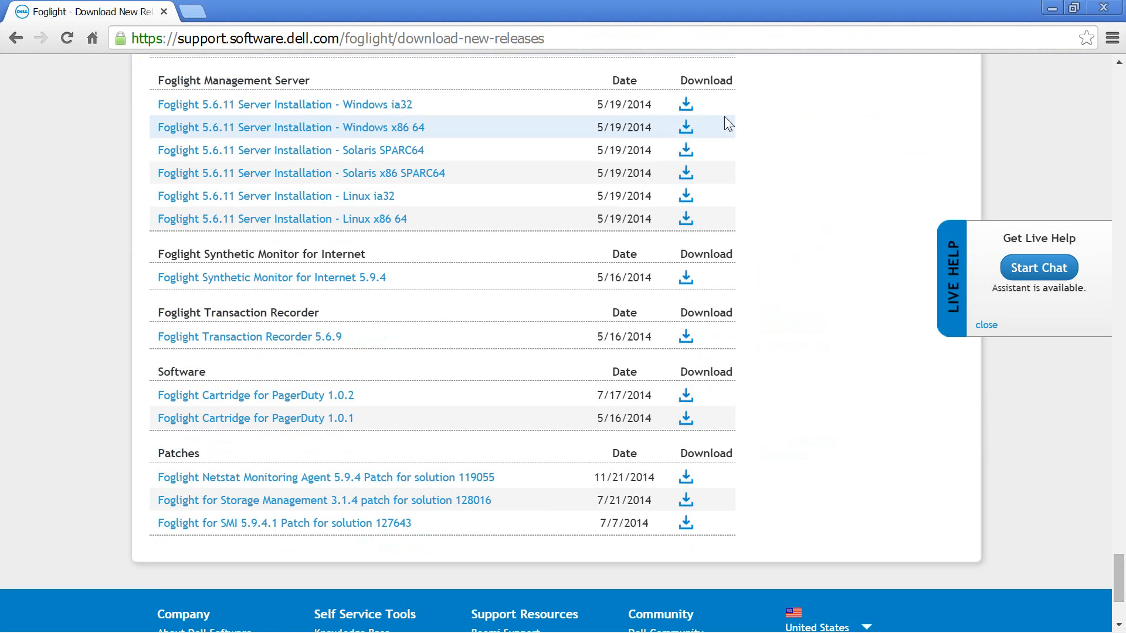
left_click(685, 127)
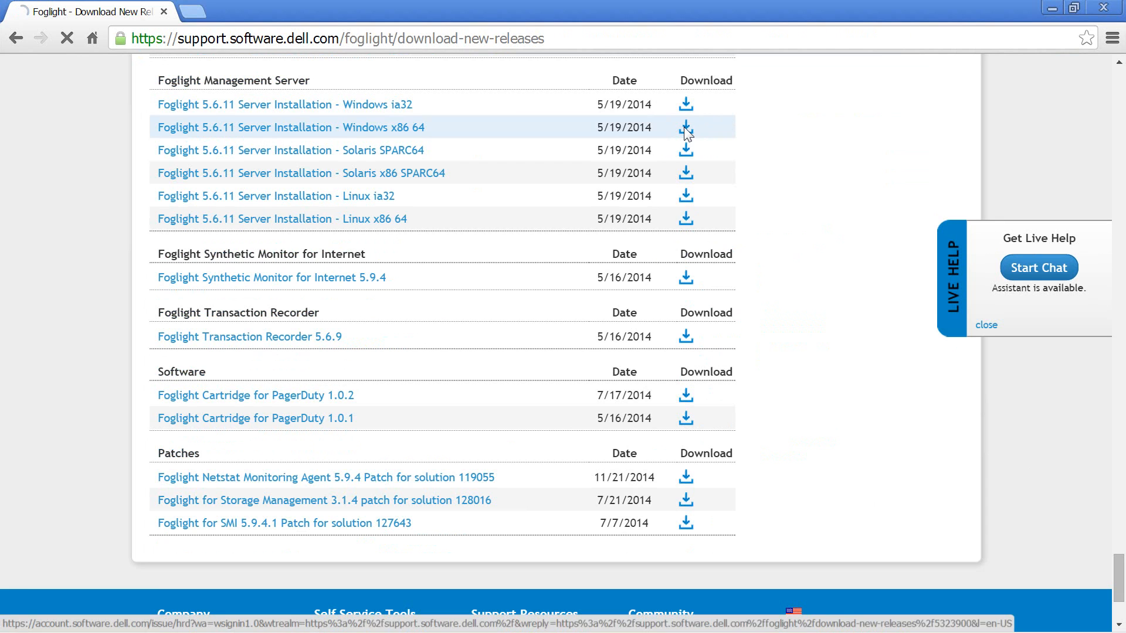
left_click(685, 127)
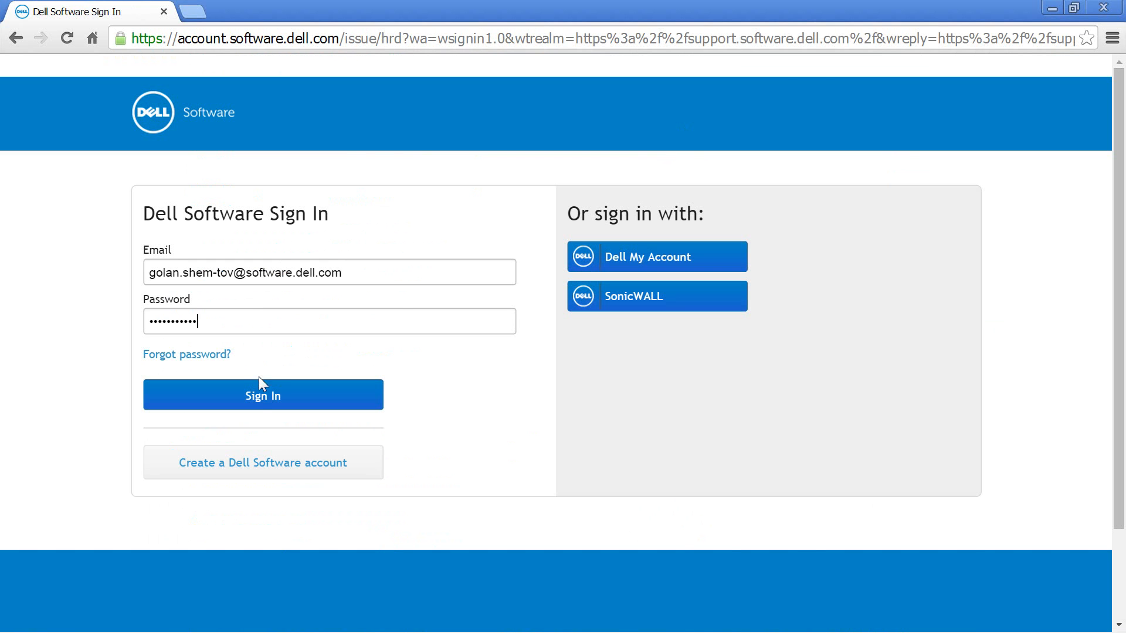
left_click(263, 394)
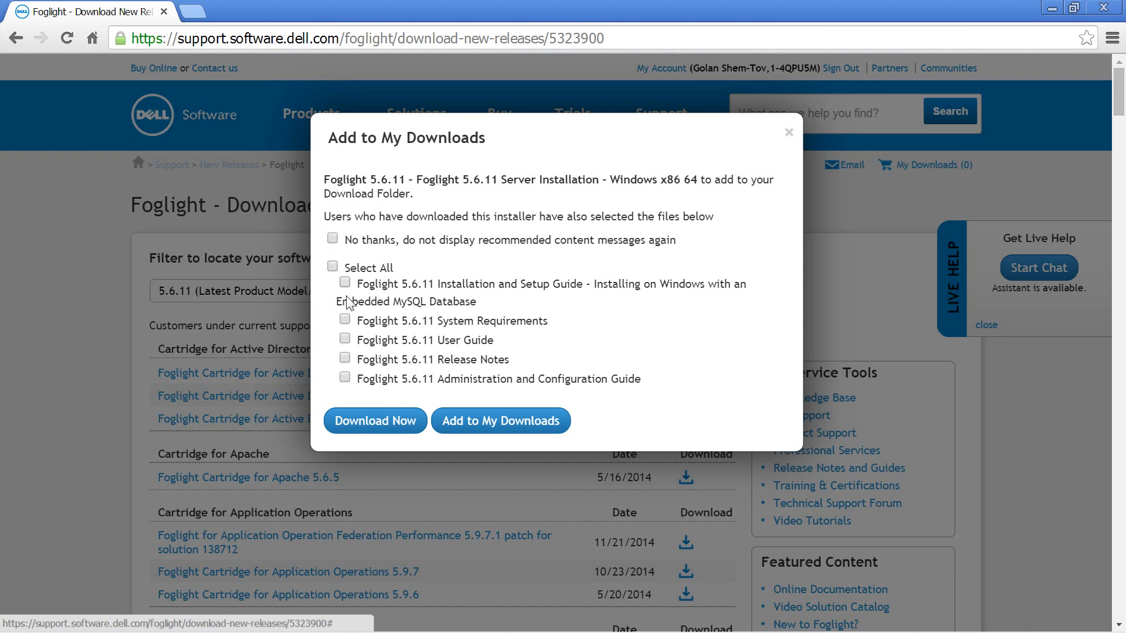
mouse_move(374, 422)
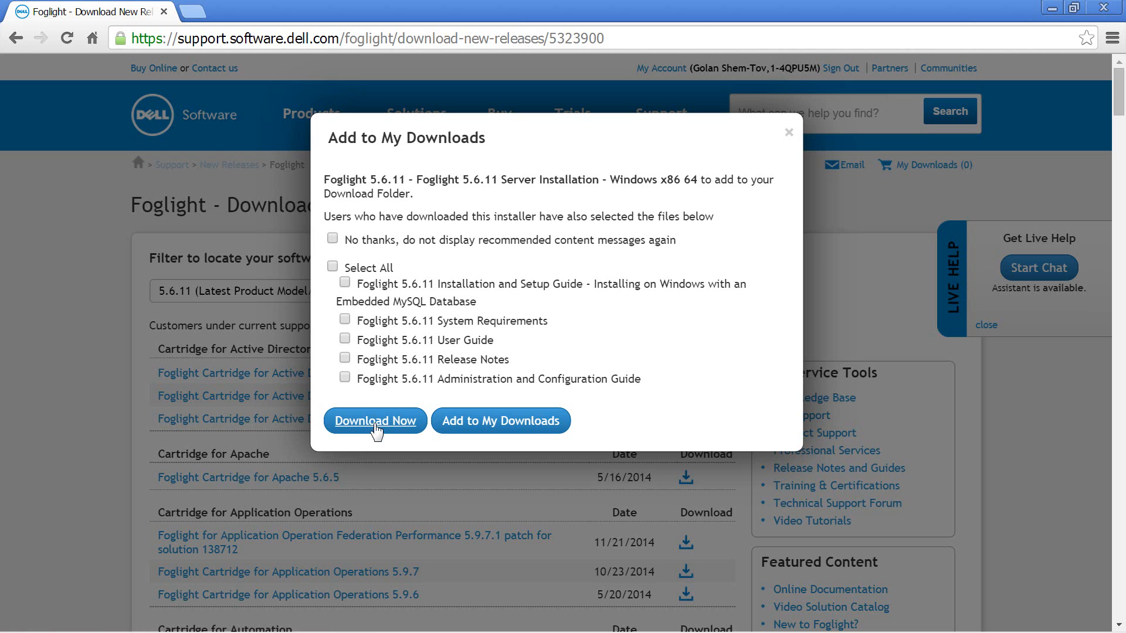
left_click(374, 421)
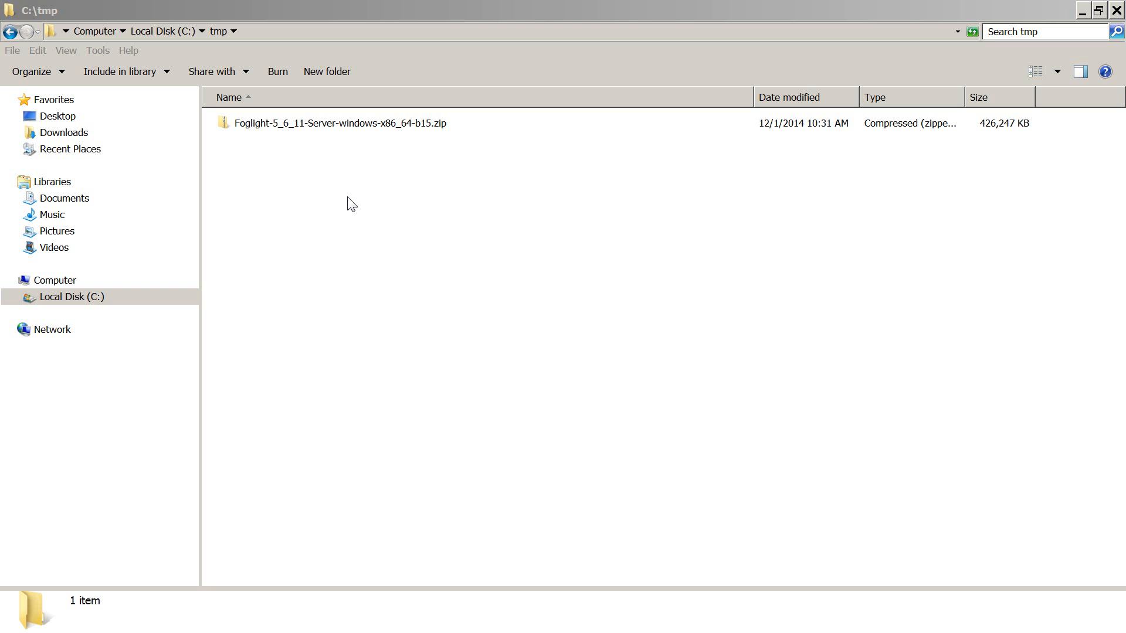
- Extract the Foglight zip to the suggested folder and run the FoglightServer-5_6_11 installer as administrator
left_click(339, 122)
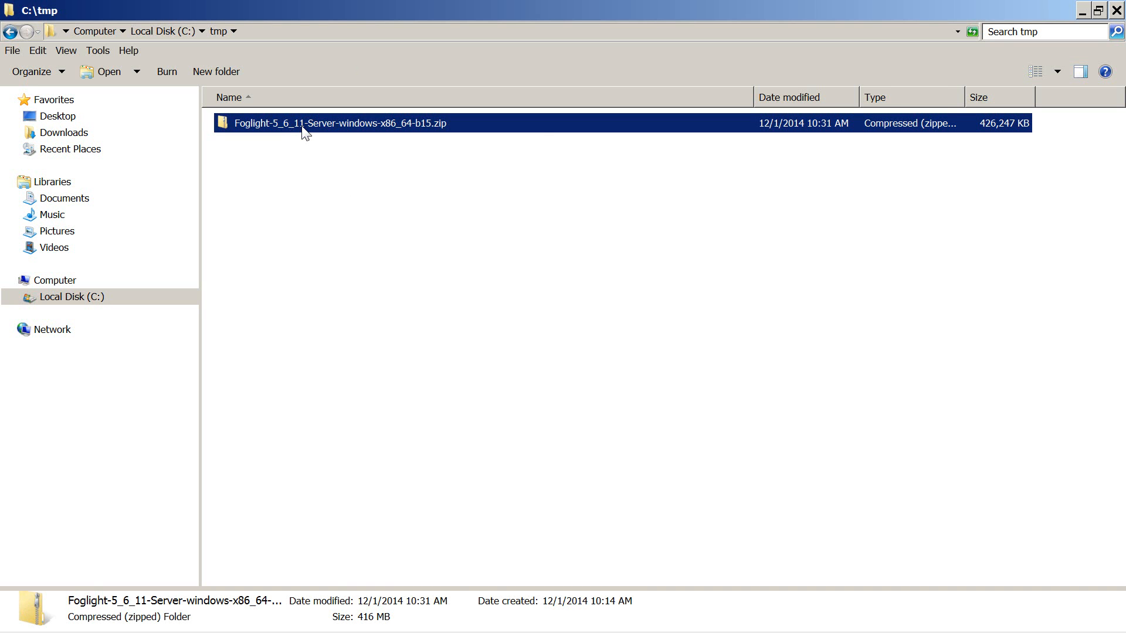
right_click(304, 133)
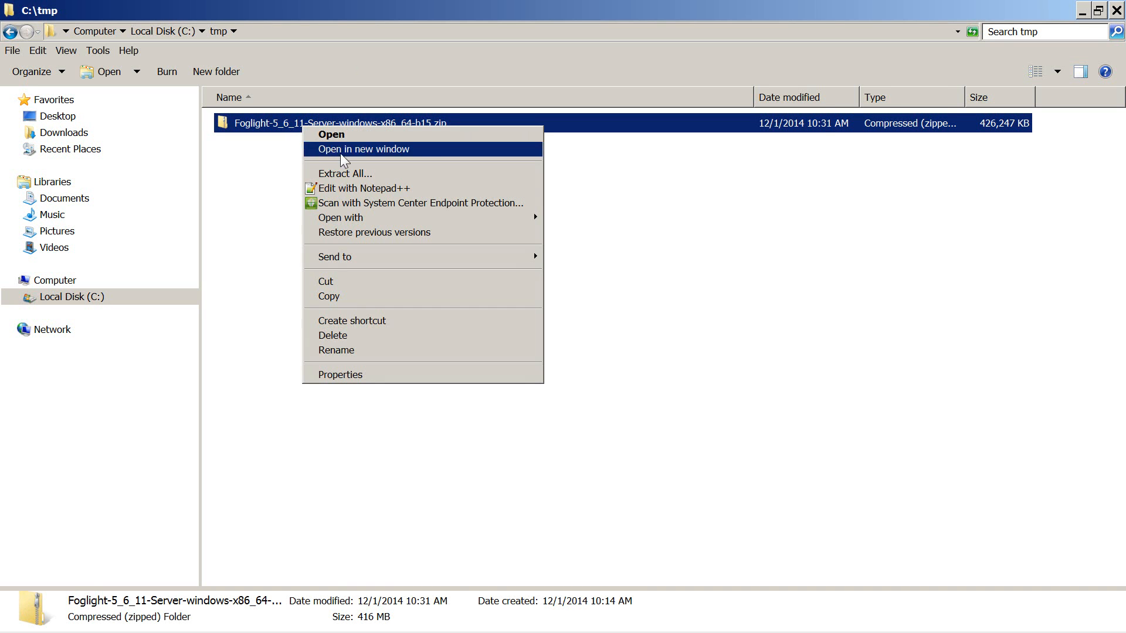
left_click(344, 173)
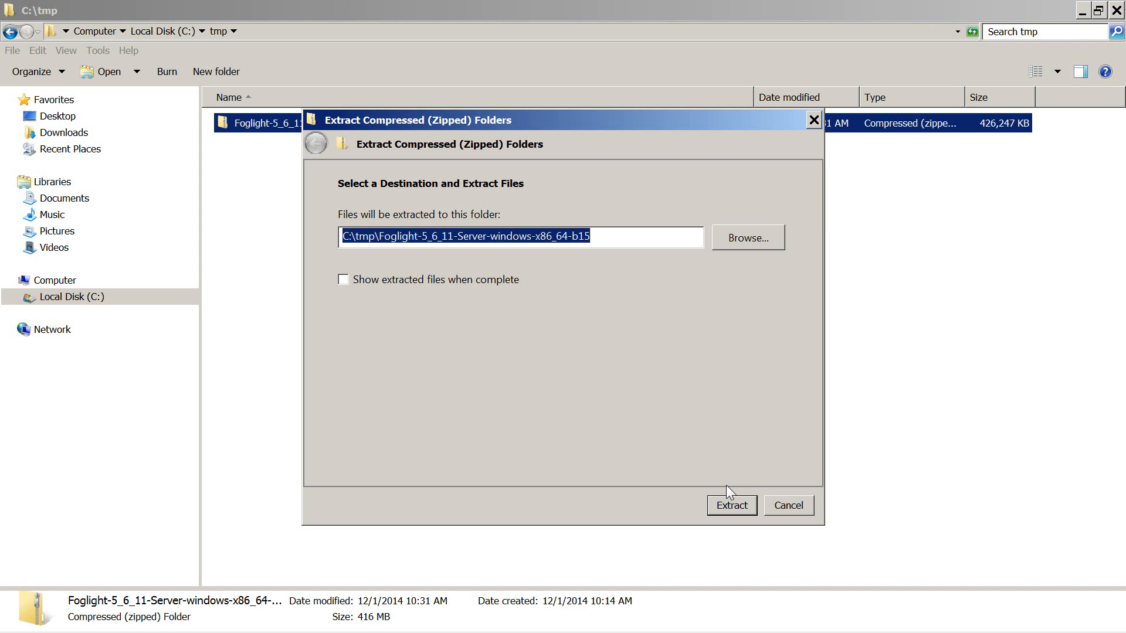
left_click(732, 505)
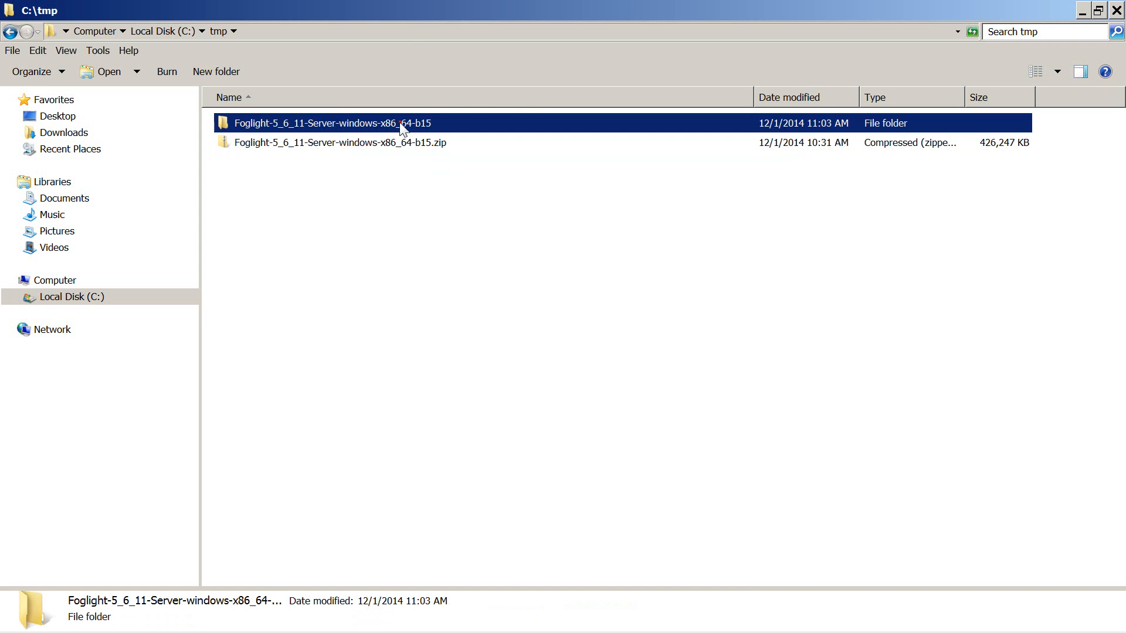
double_click(329, 123)
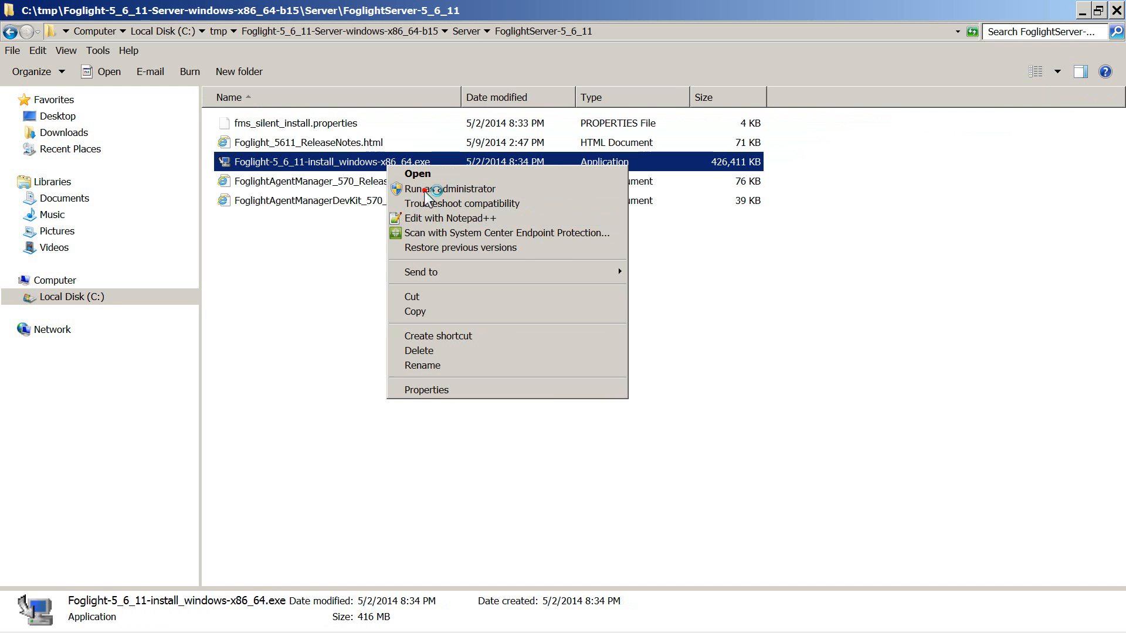
left_click(416, 174)
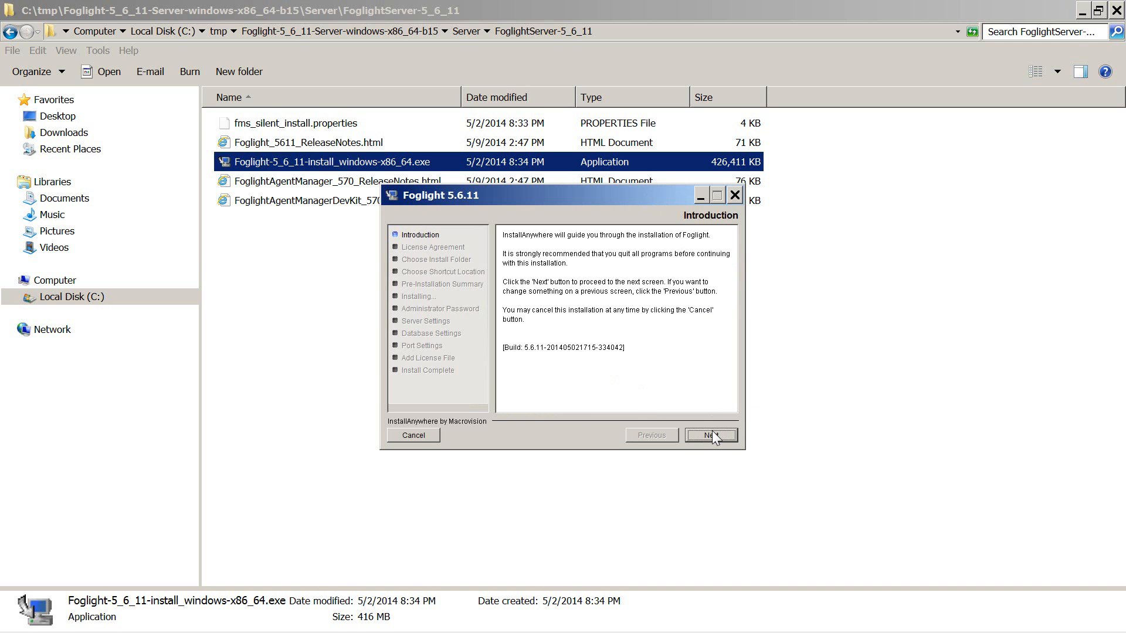
- Accept the license and choose Custom Install into C:\software\Quest_Software\Foglight
left_click(710, 435)
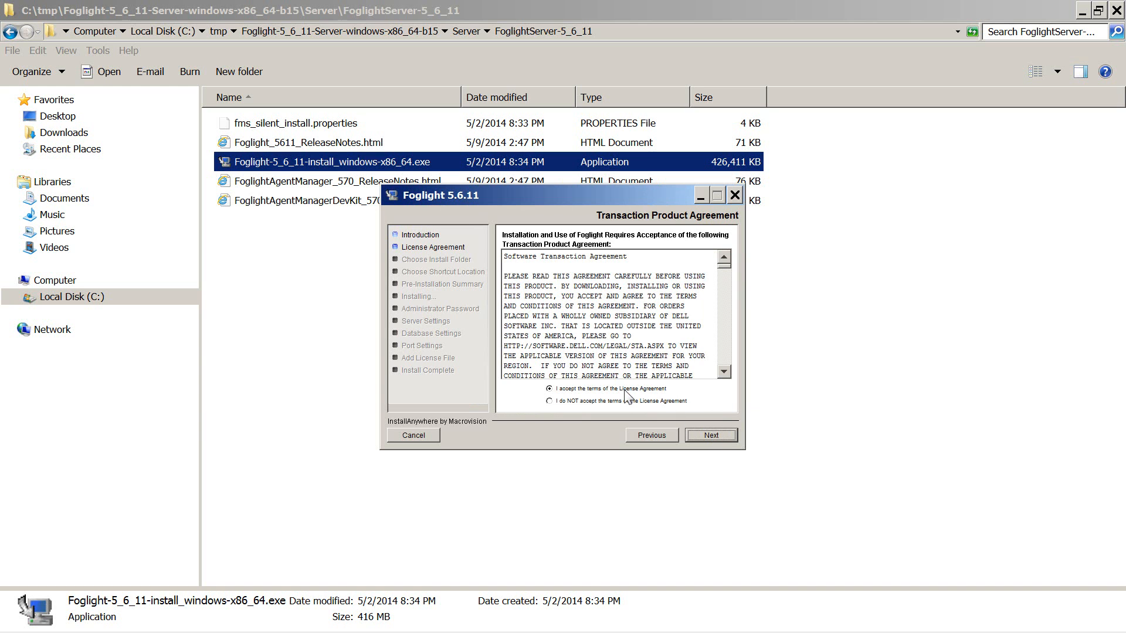
left_click(709, 435)
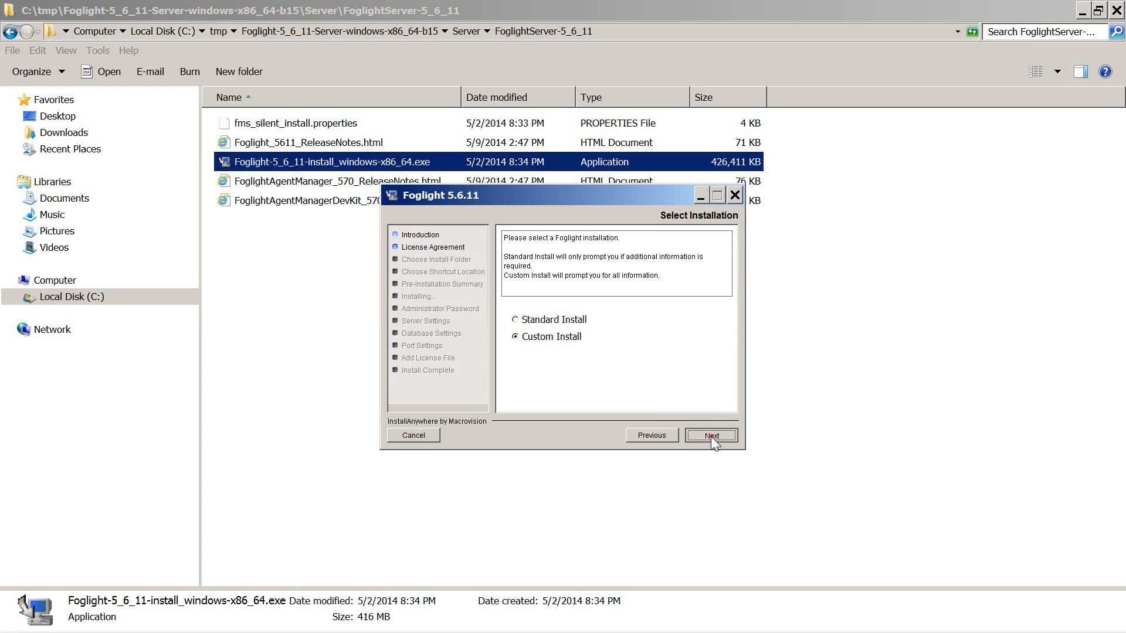
left_click(710, 435)
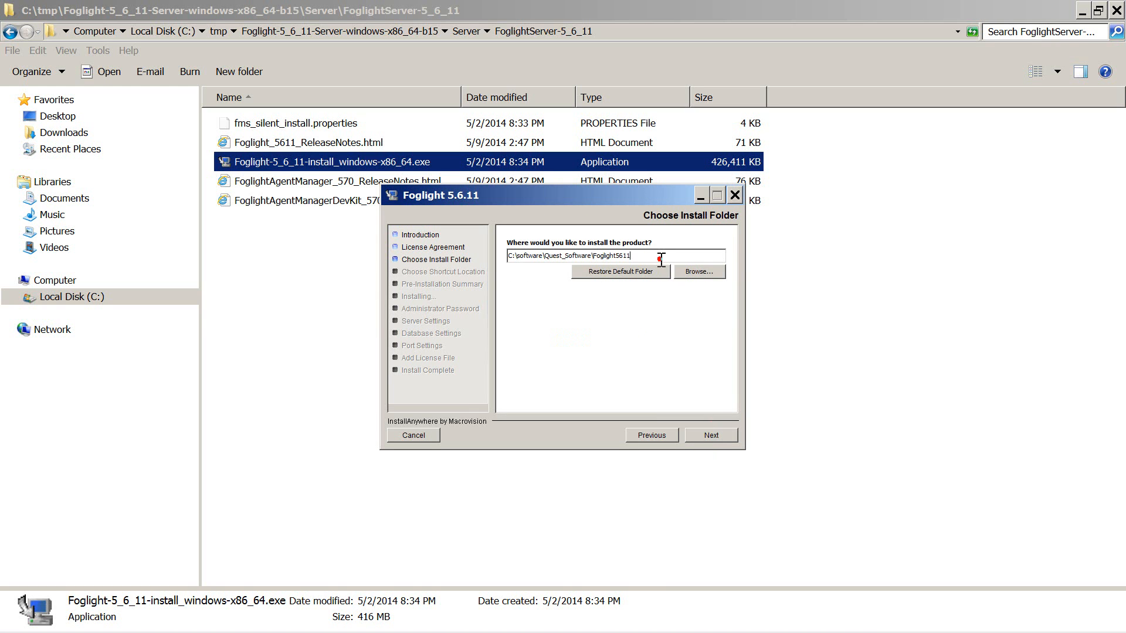
key("Backspace")
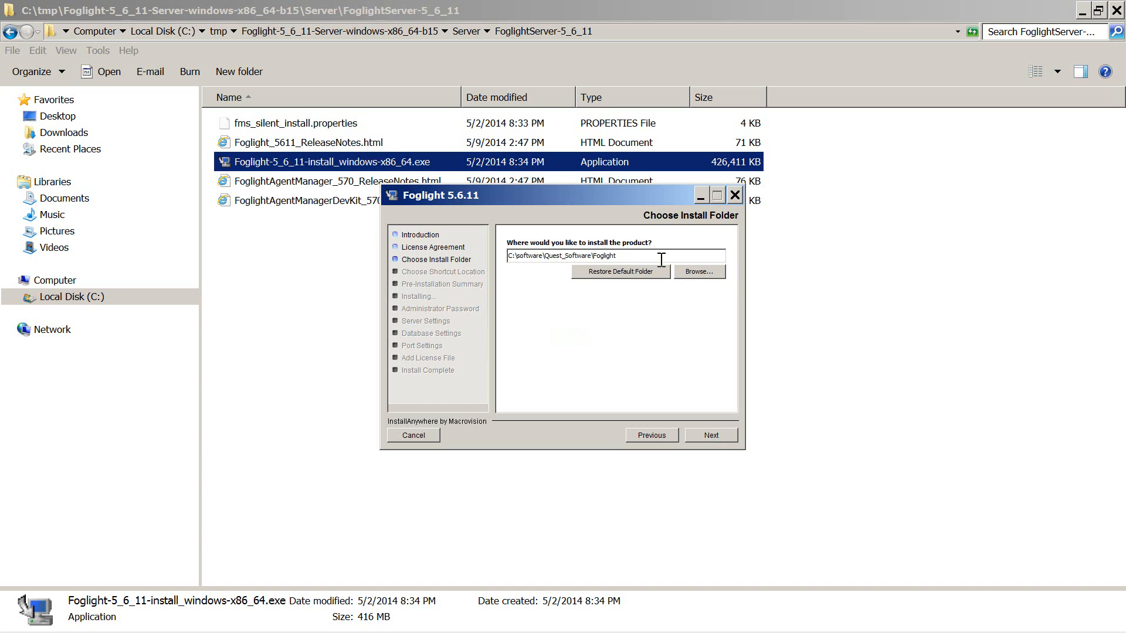
left_click(710, 435)
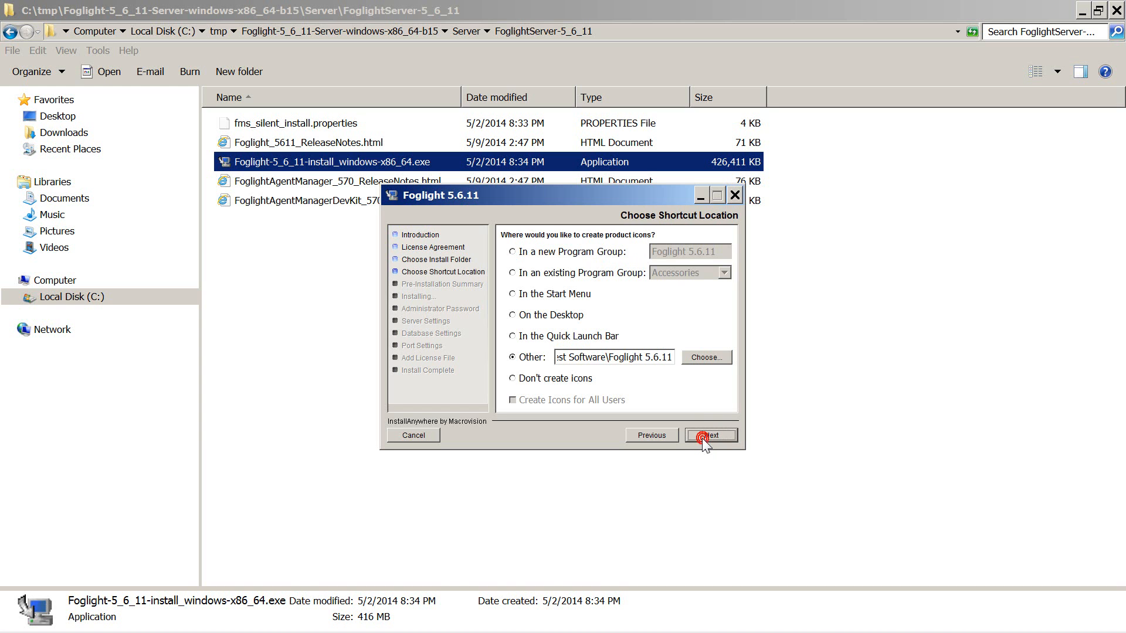
- Keep the default shortcut location and leave Foglight not running as a Windows service
left_click(710, 435)
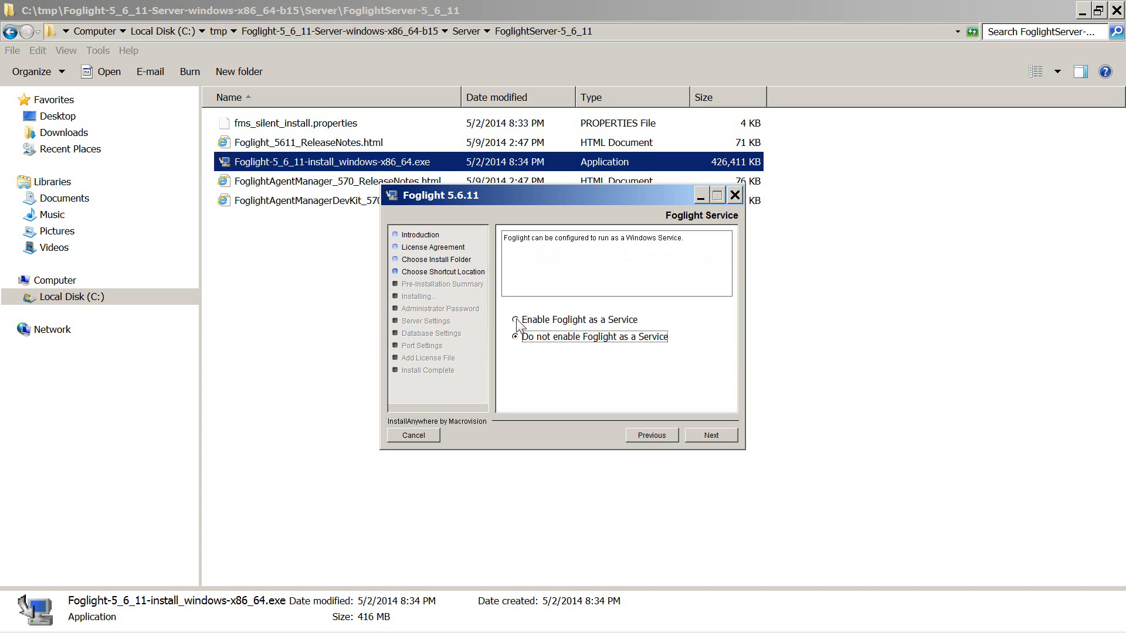
left_click(515, 319)
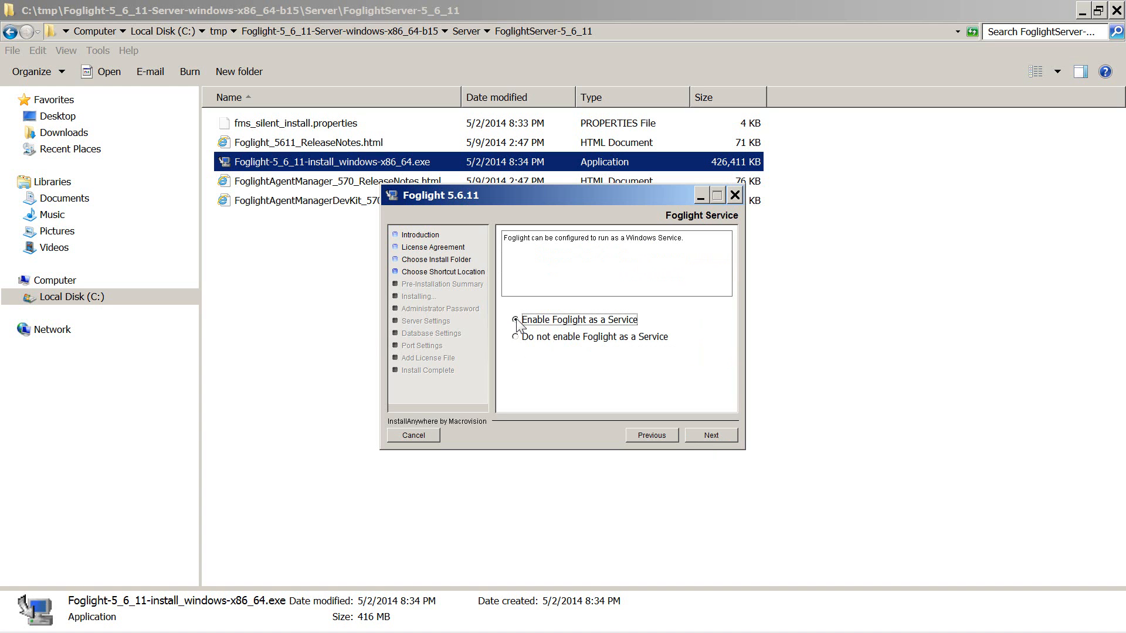
left_click(516, 337)
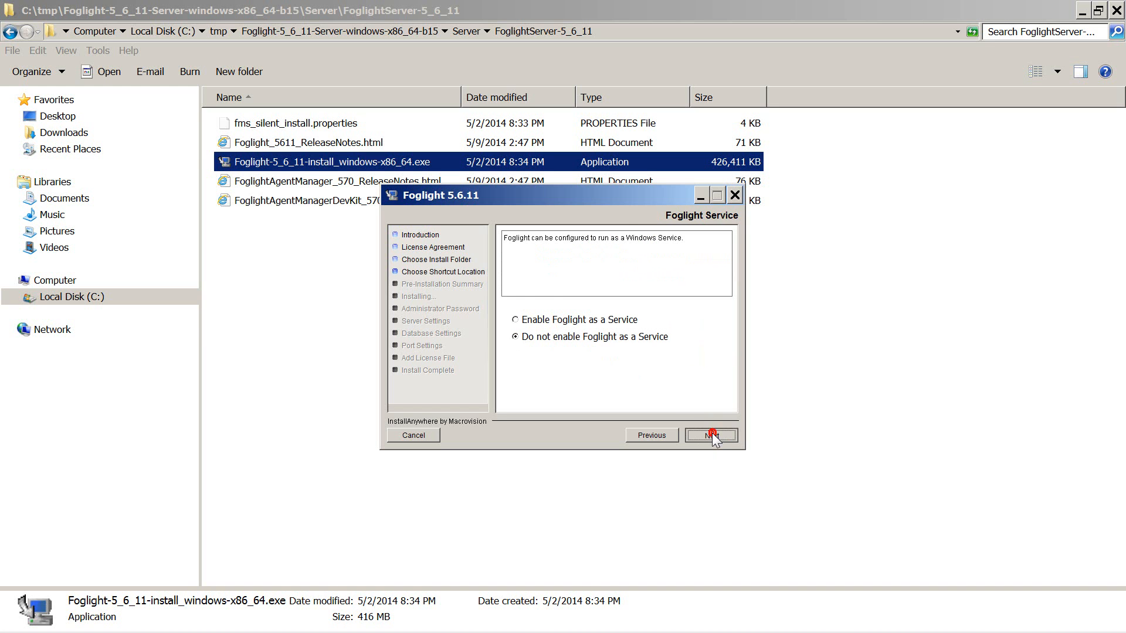
left_click(710, 435)
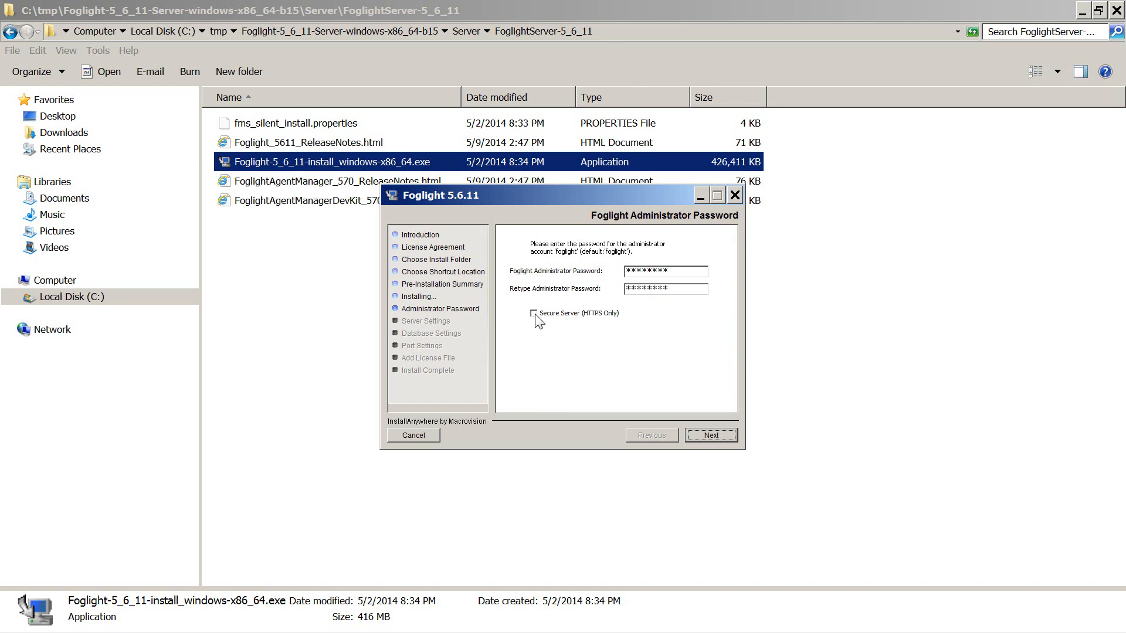
- Leave HTTPS-only secure server off and continue past the administrator password page
left_click(533, 313)
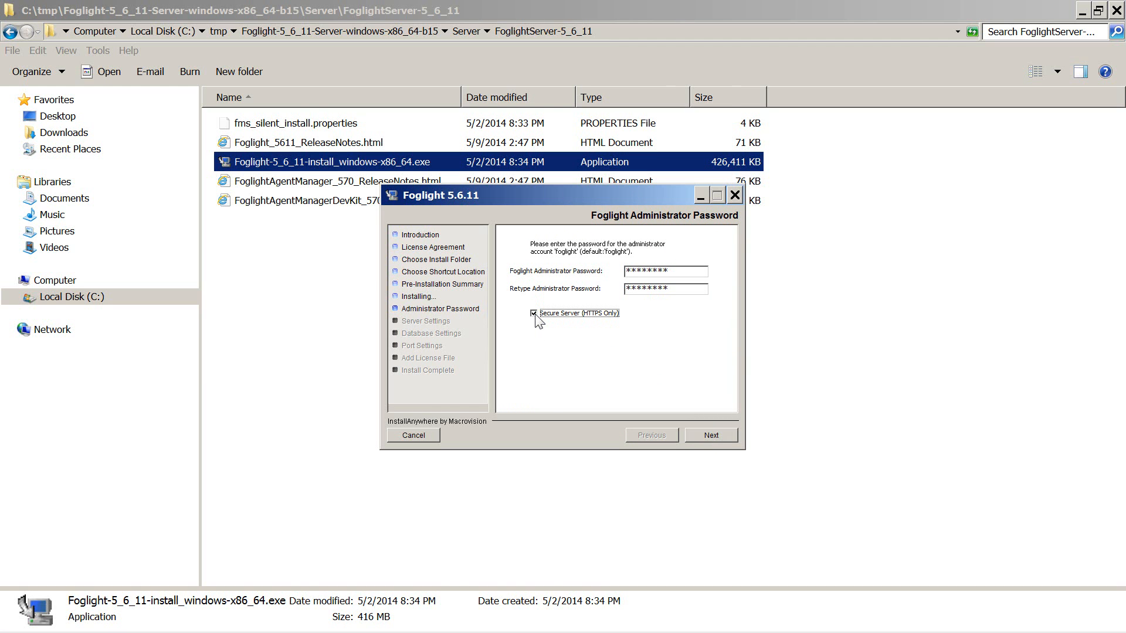
left_click(534, 314)
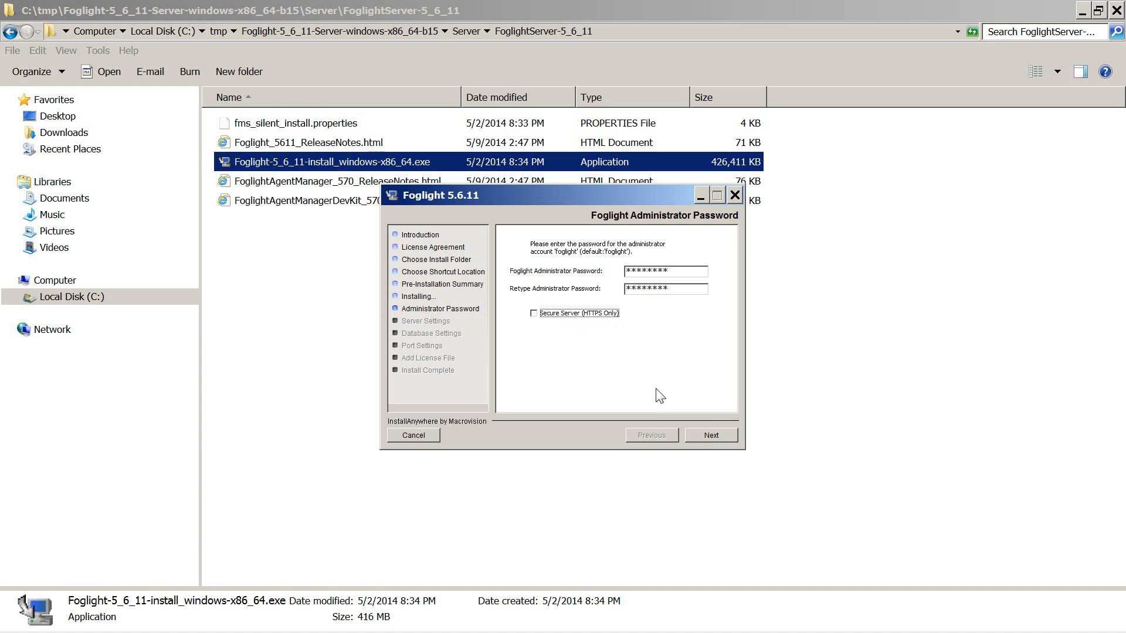
left_click(710, 435)
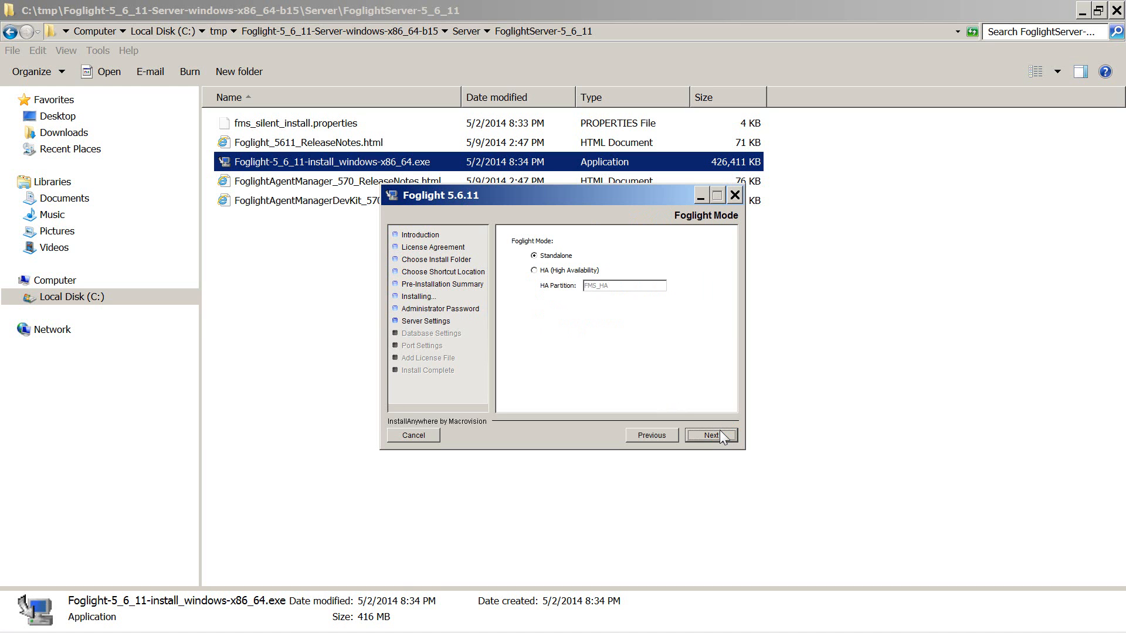
mouse_move(538, 271)
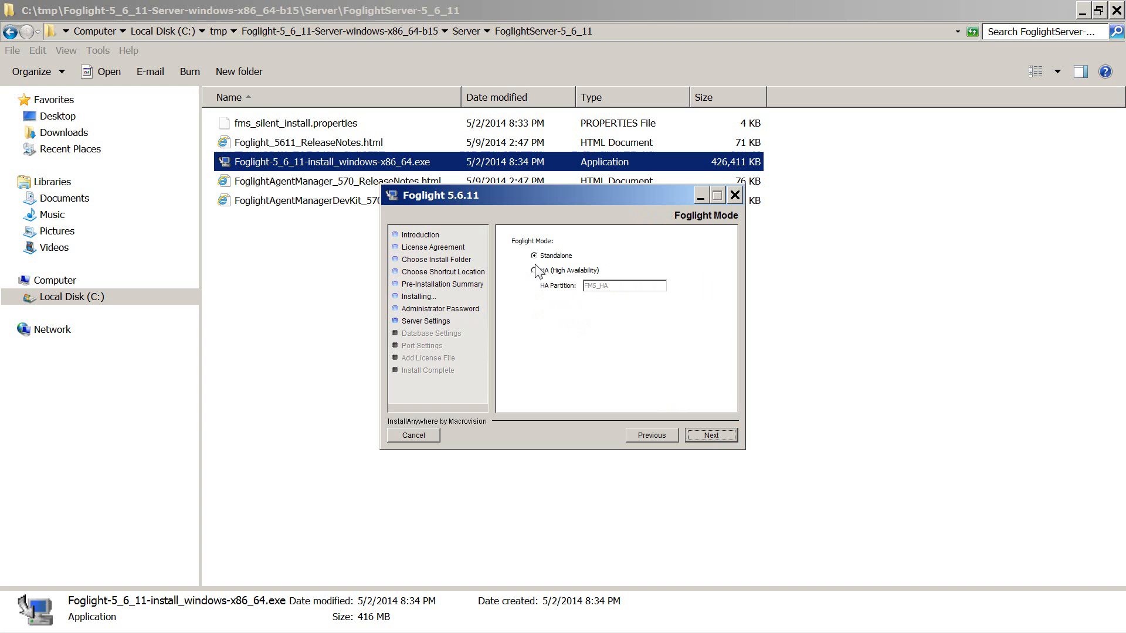
mouse_move(537, 275)
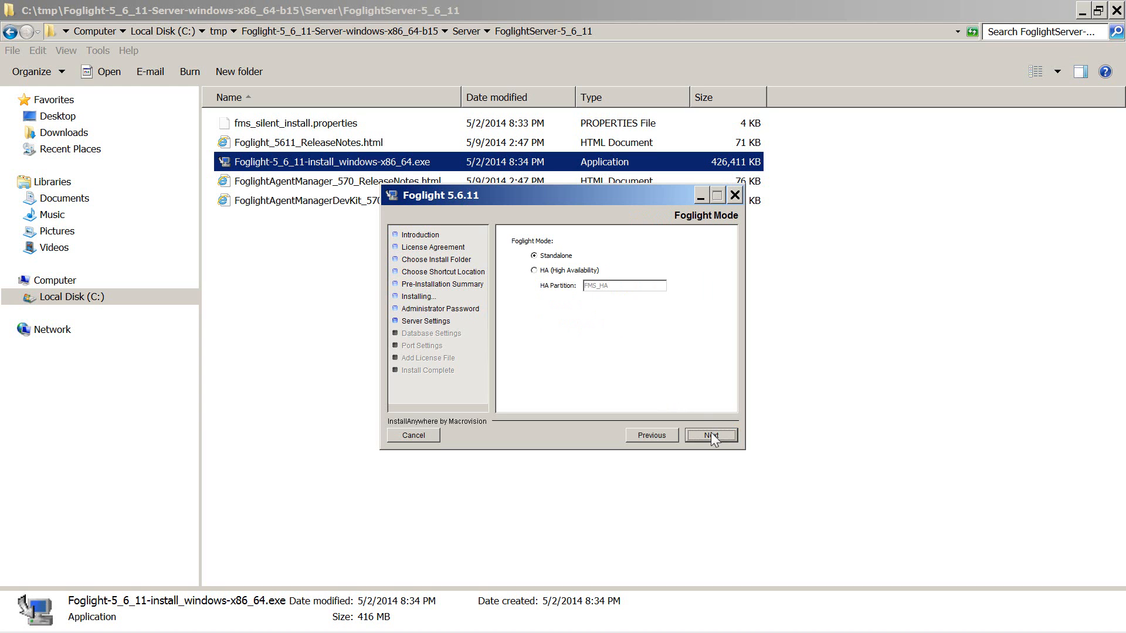
- Keep standalone mode and select SQL Server as the external repository database
left_click(710, 435)
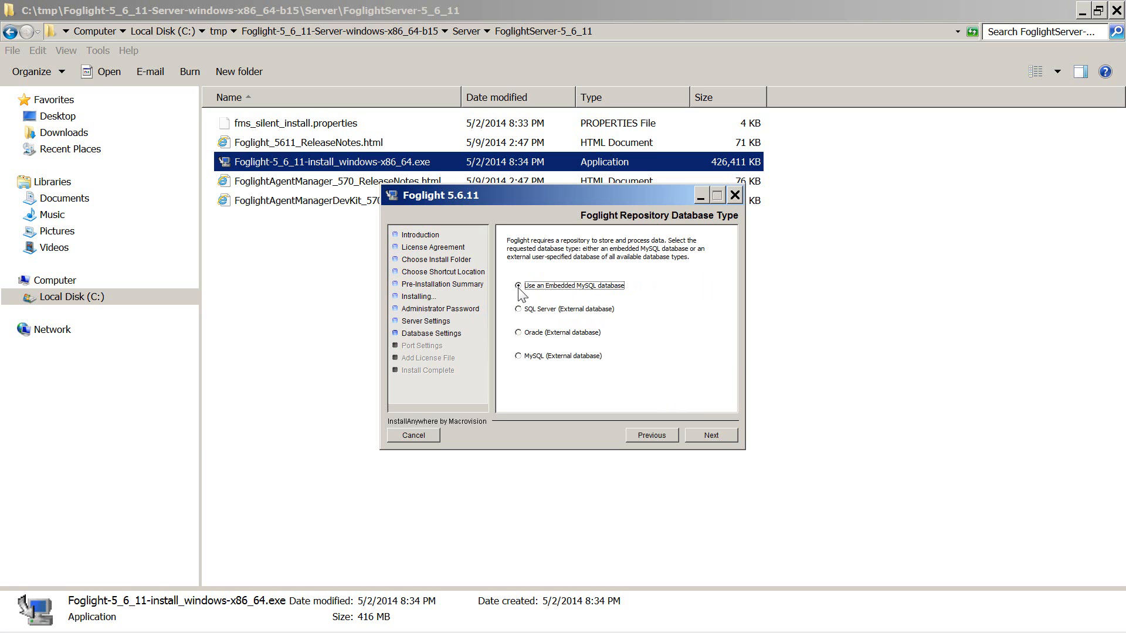
left_click(518, 309)
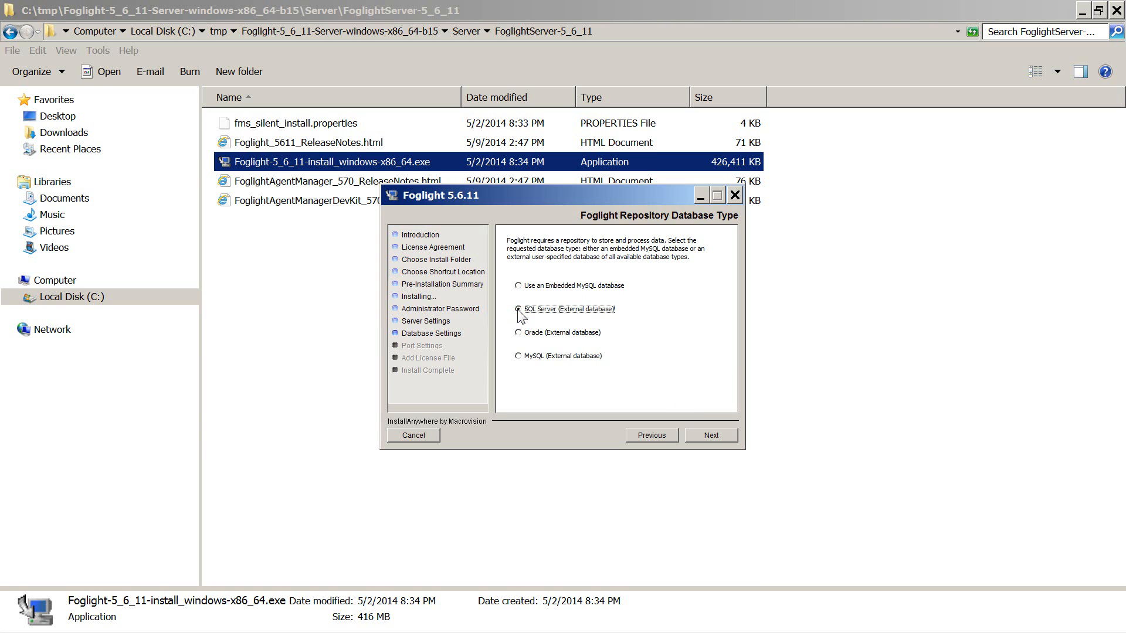
left_click(518, 309)
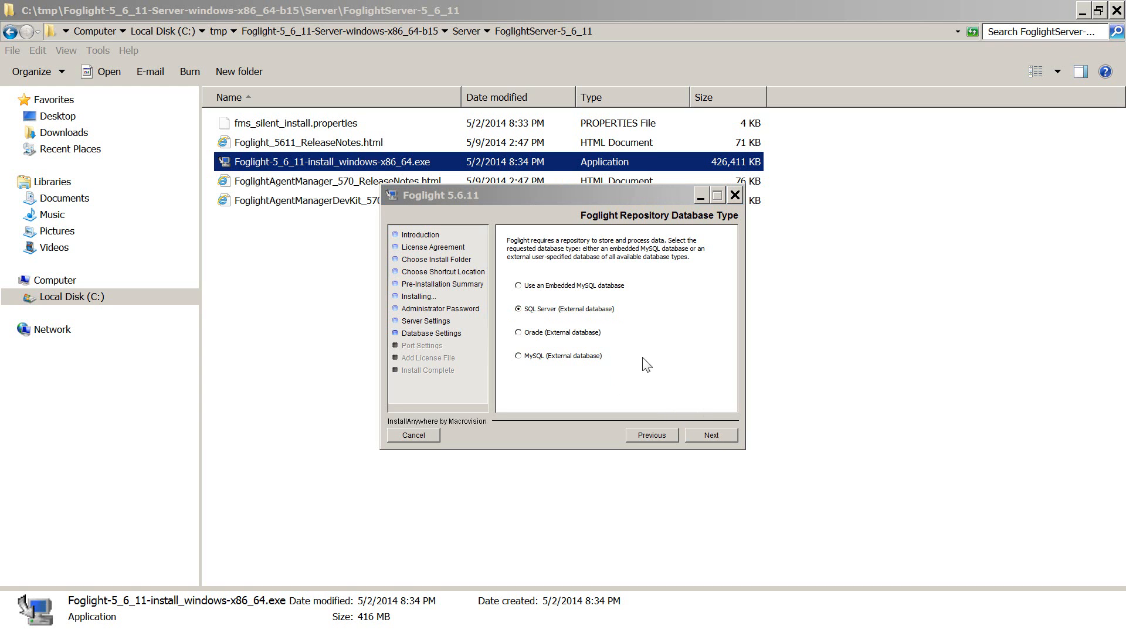
left_click(518, 332)
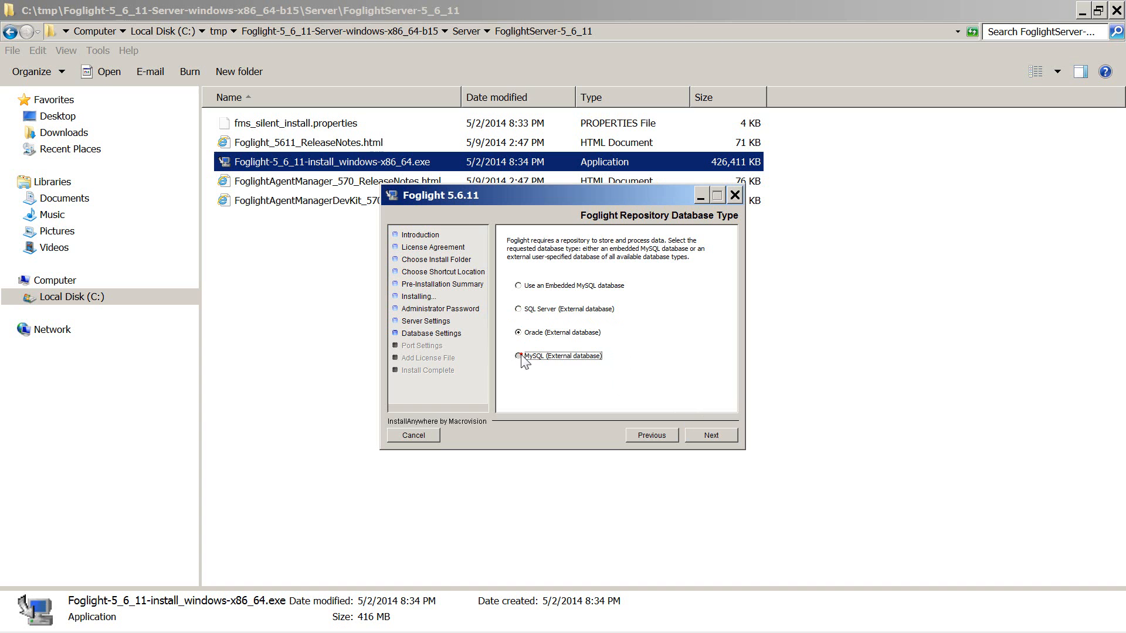
left_click(519, 309)
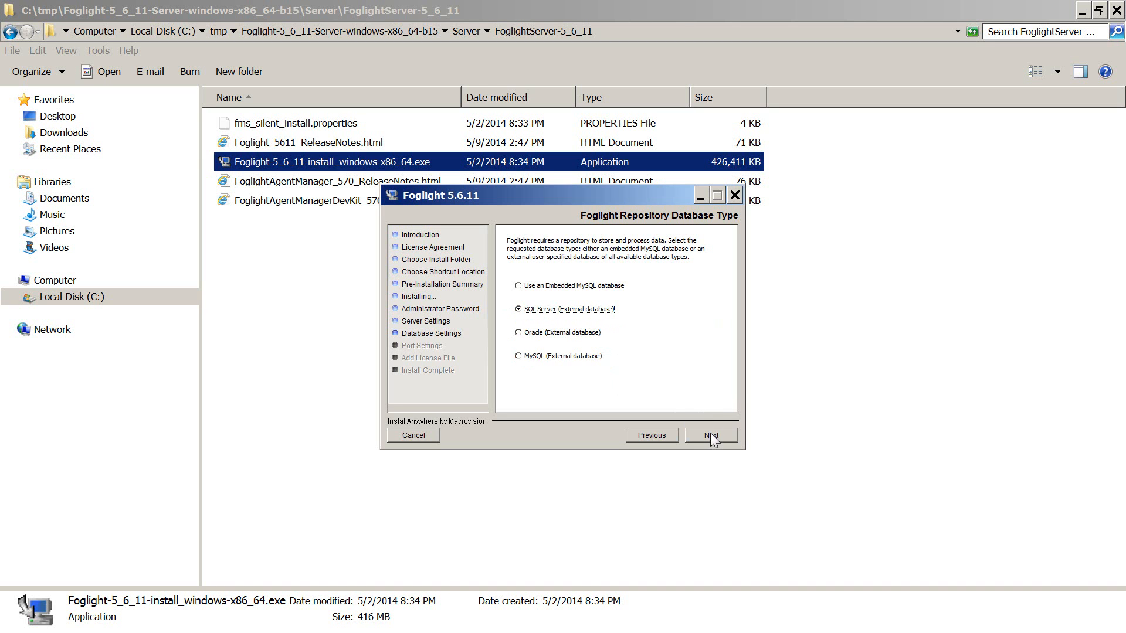
left_click(710, 436)
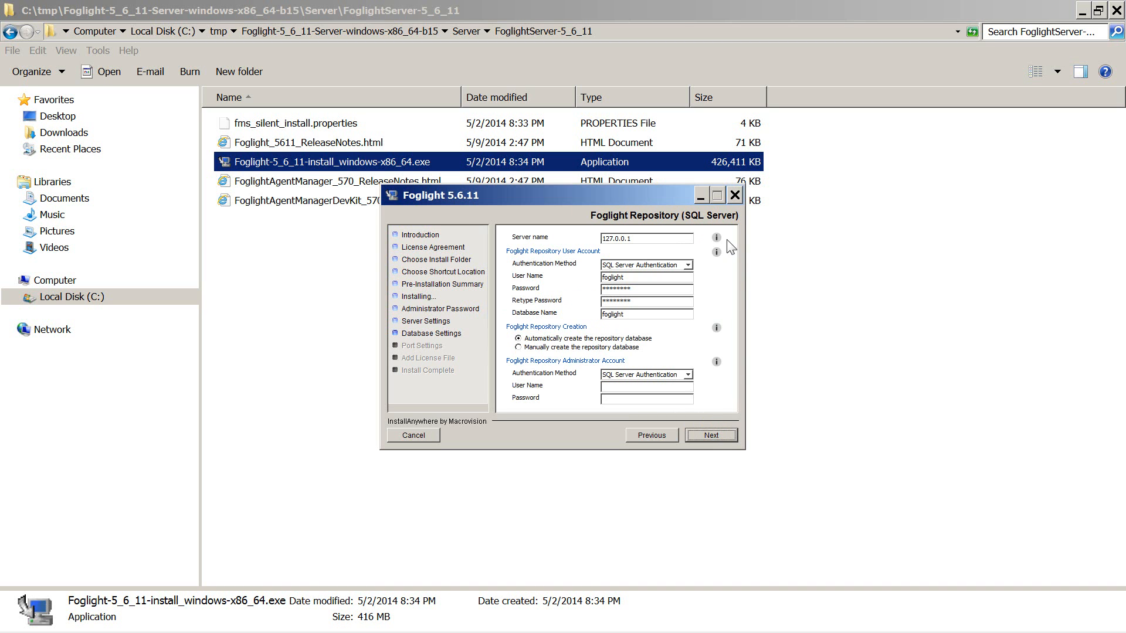
left_click(716, 237)
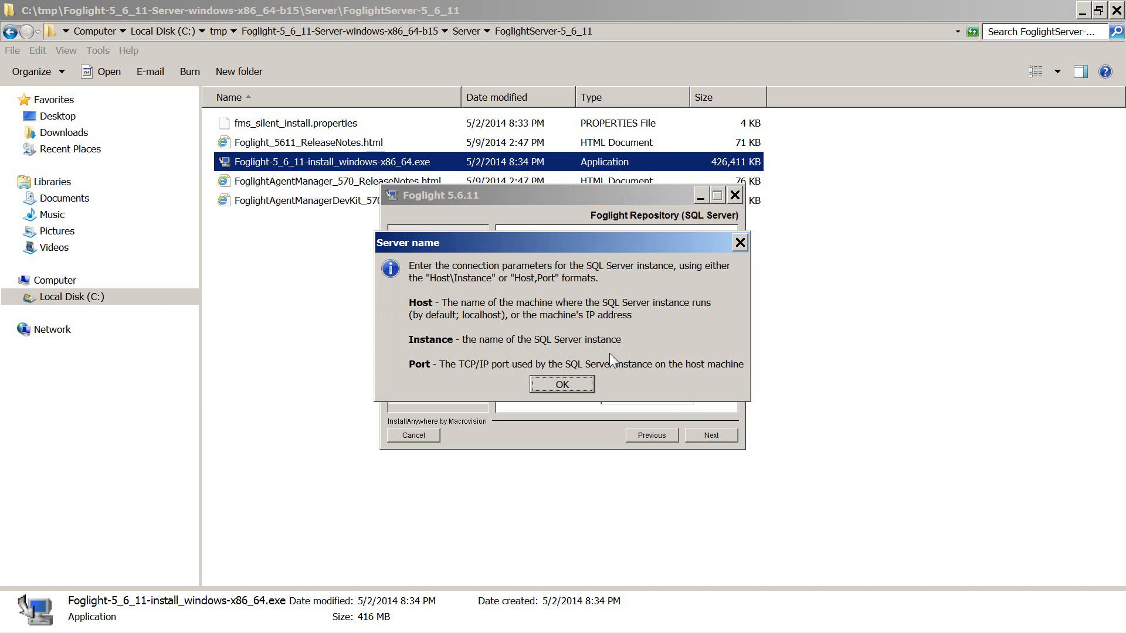
left_click(560, 384)
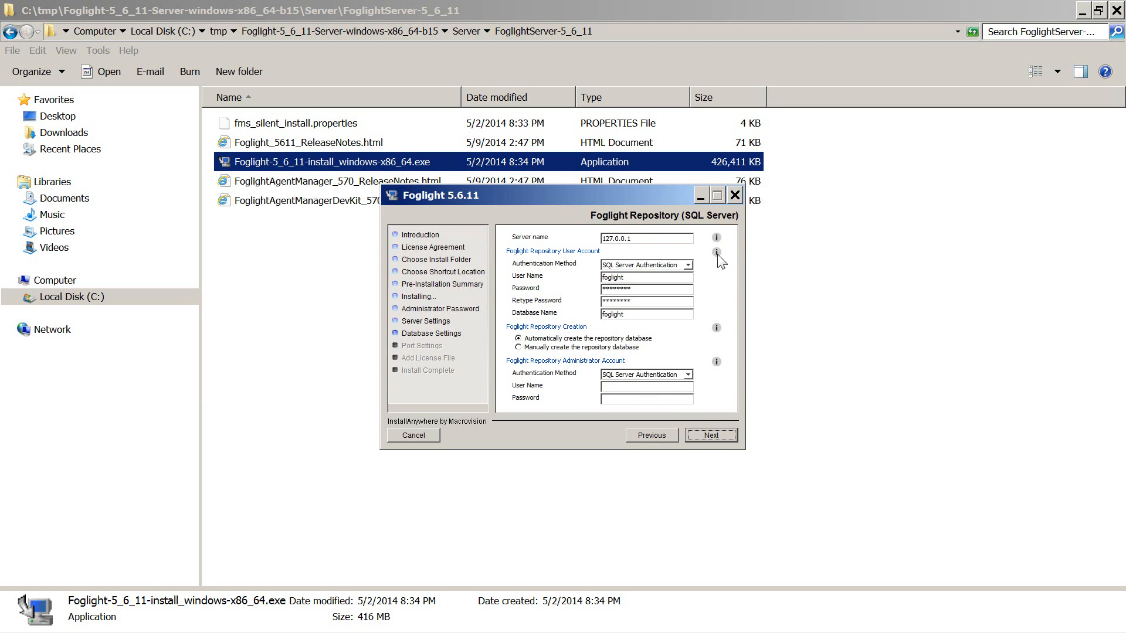
left_click(716, 252)
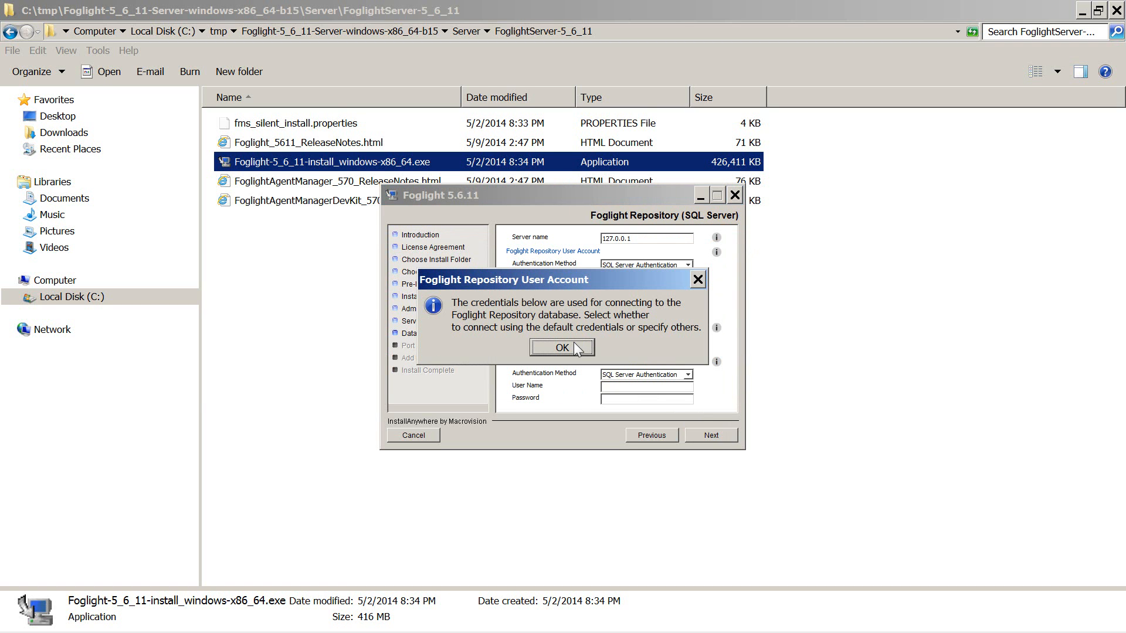
left_click(561, 347)
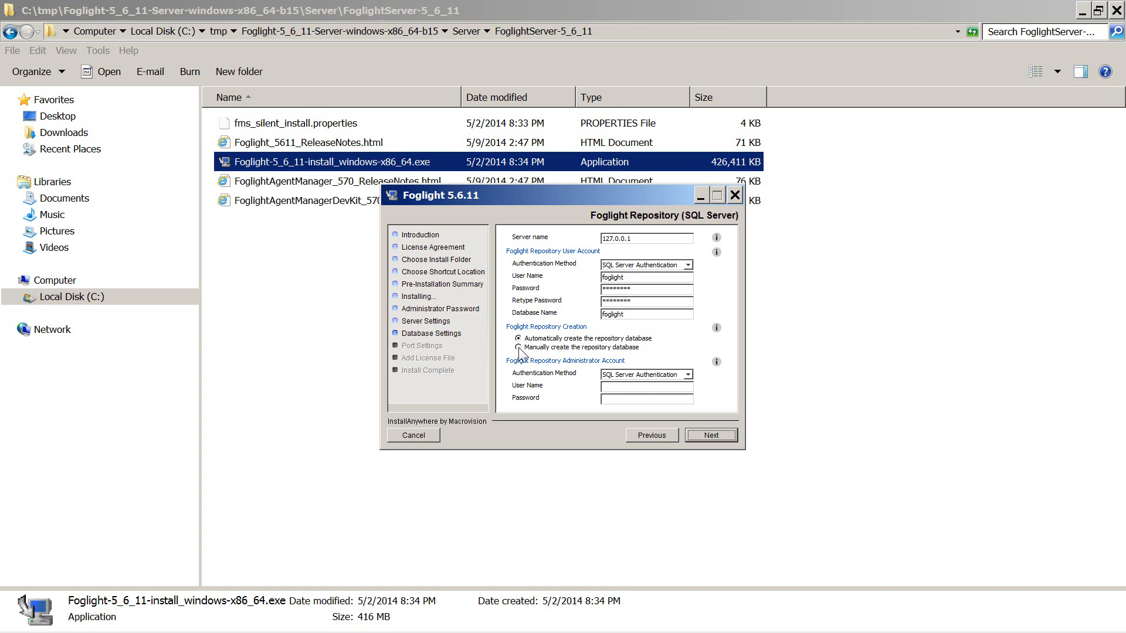
left_click(518, 338)
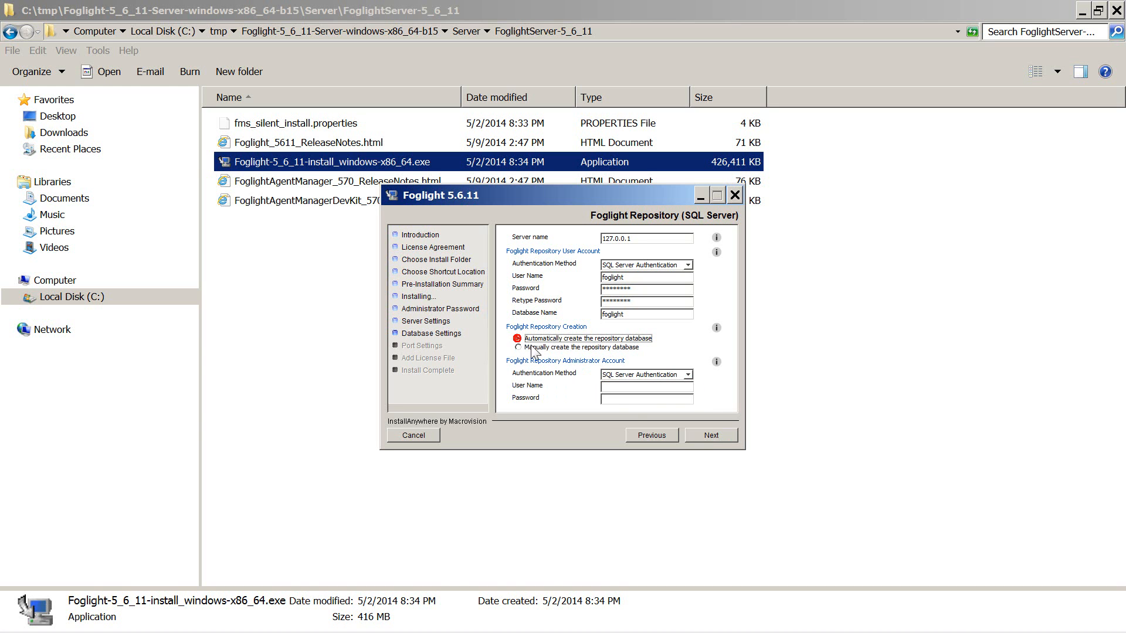
- Switch to the embedded MySQL repository with default settings and allow Java through the firewall
left_click(650, 435)
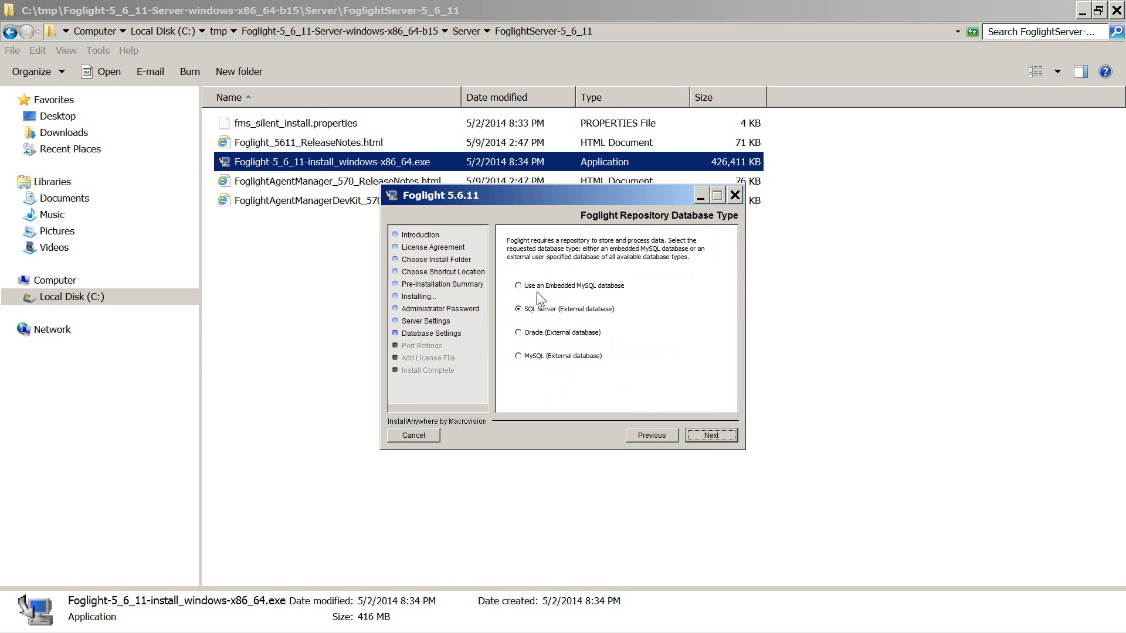
left_click(518, 285)
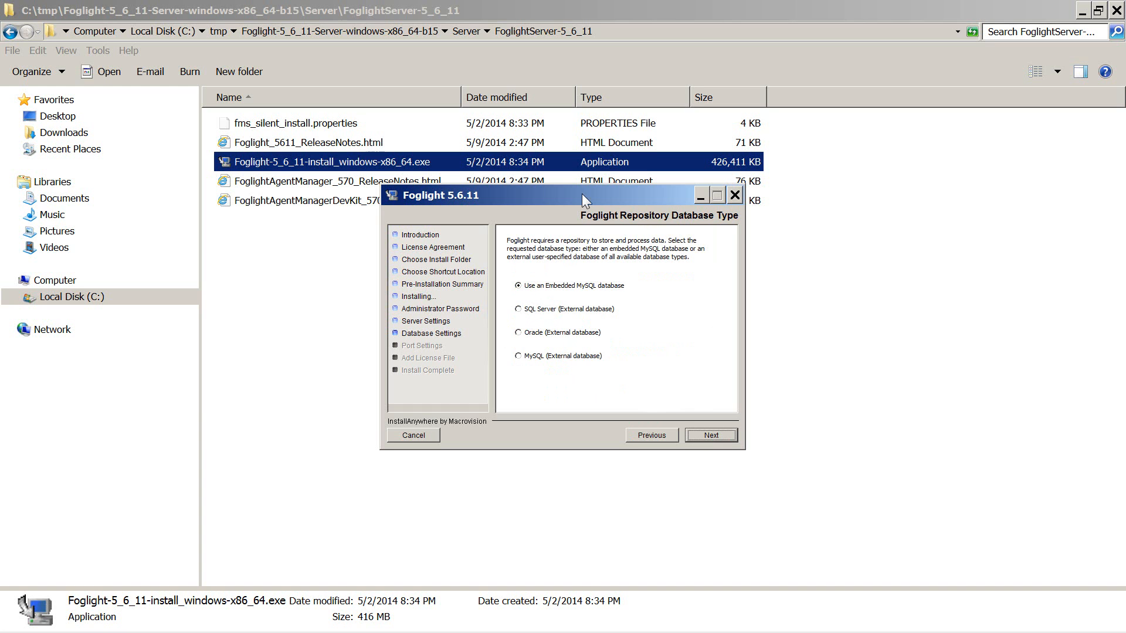
mouse_move(563, 316)
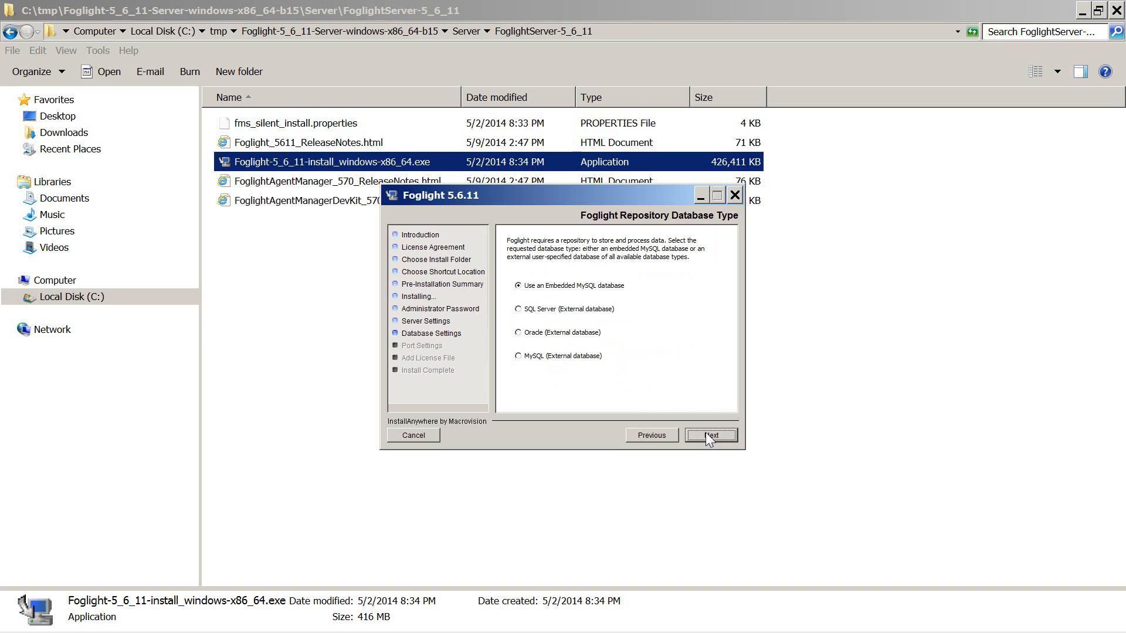
left_click(710, 435)
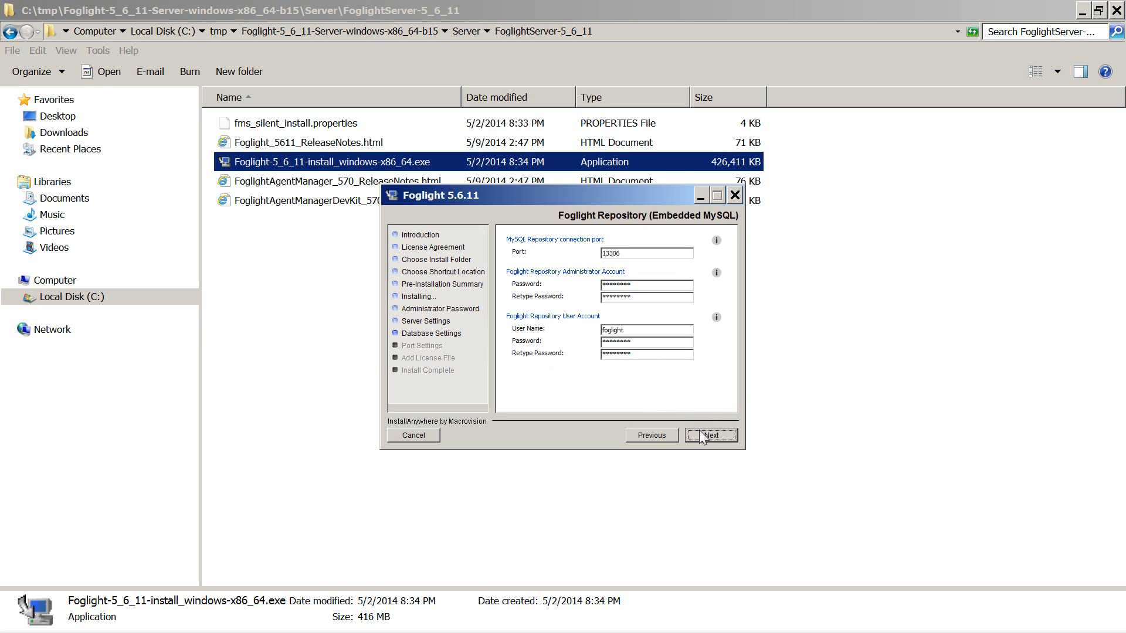
left_click(711, 435)
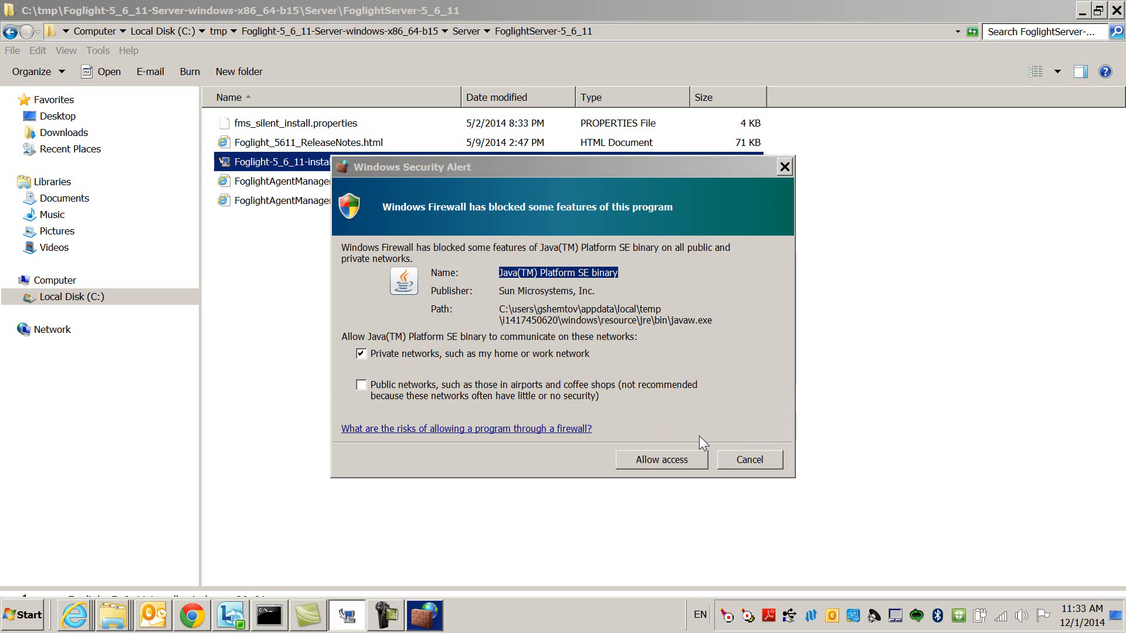
left_click(660, 460)
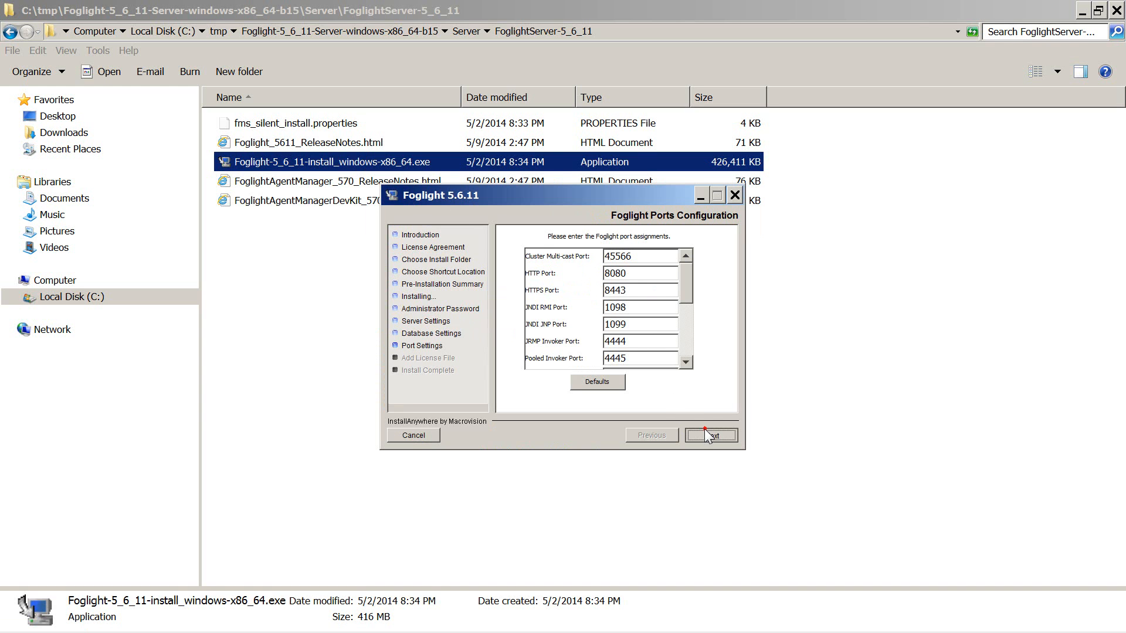
- Keep default ports, install the 5.license file, and start the Foglight server now
left_click(710, 435)
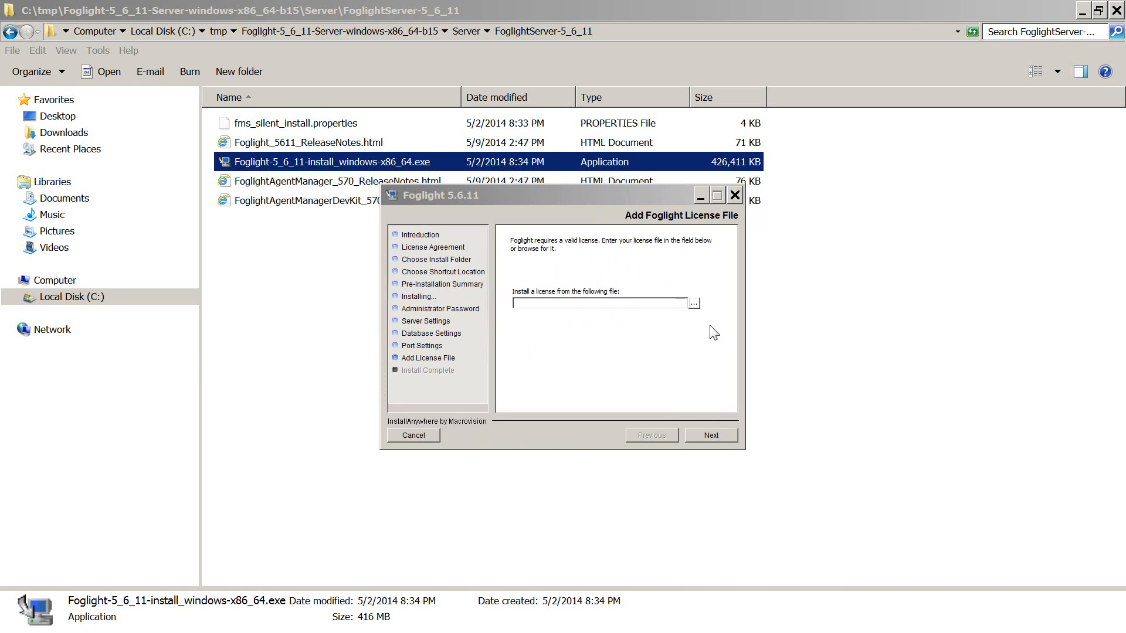
mouse_move(698, 316)
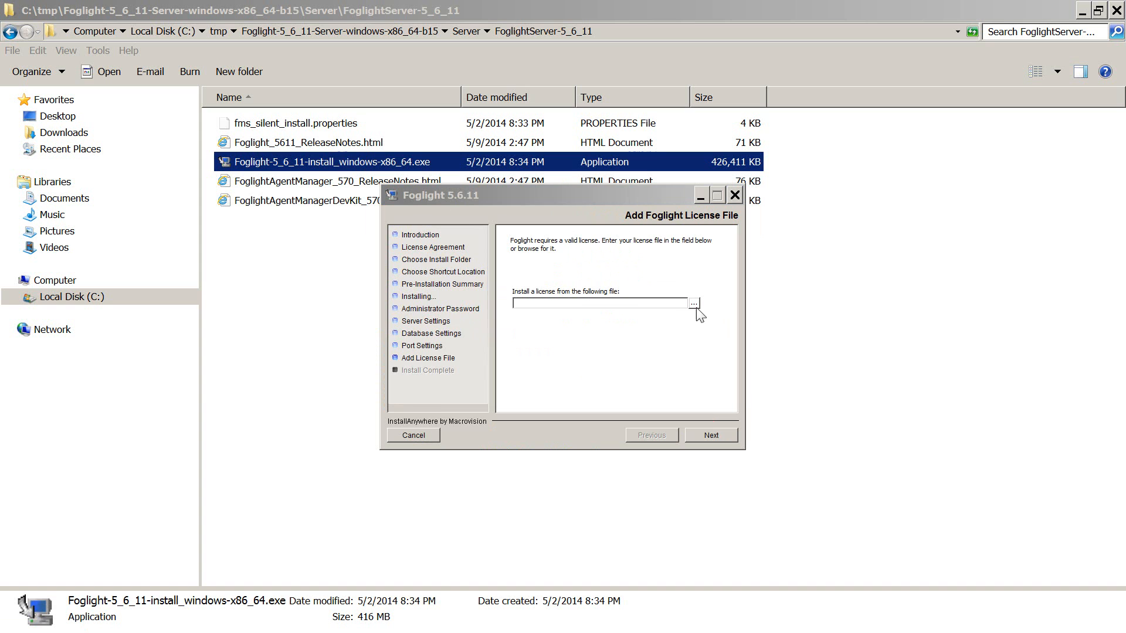
left_click(693, 303)
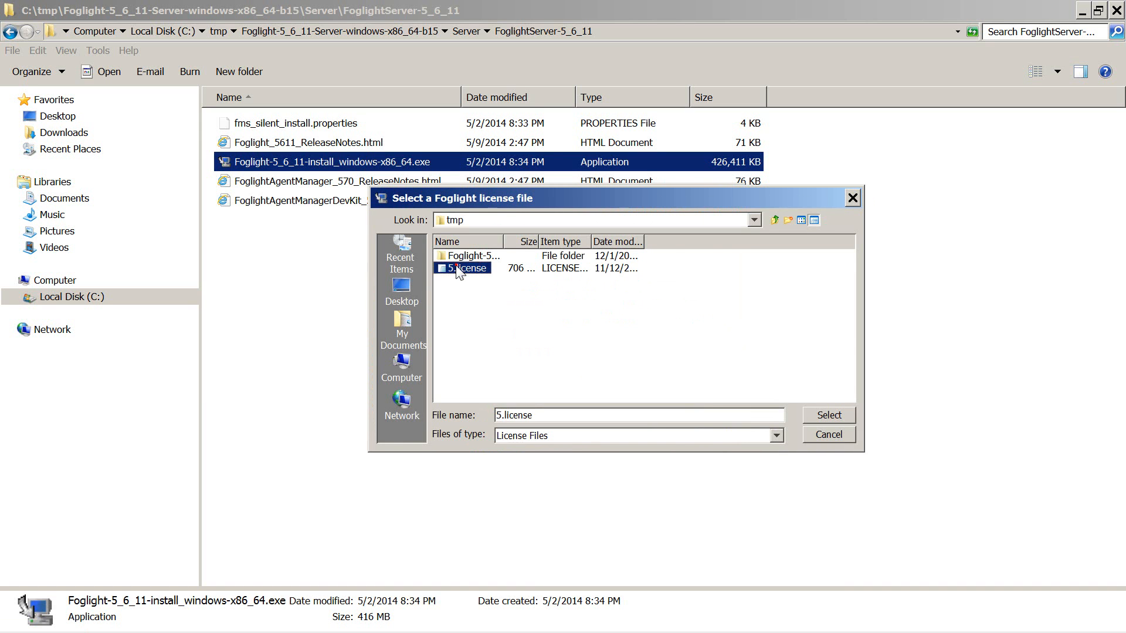
left_click(828, 415)
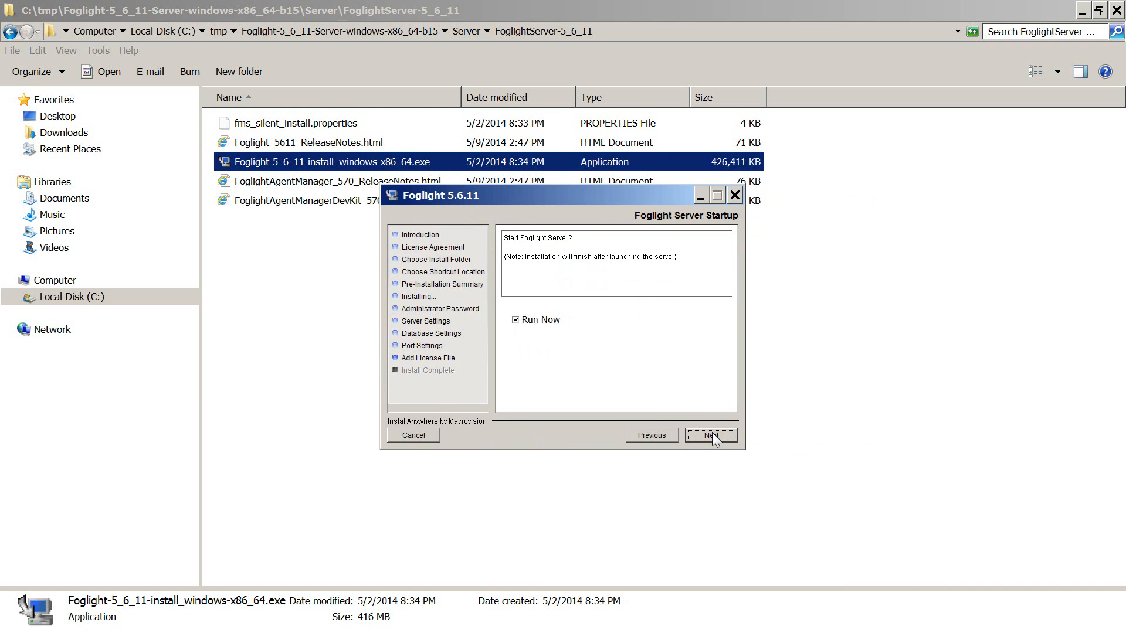
mouse_move(647, 343)
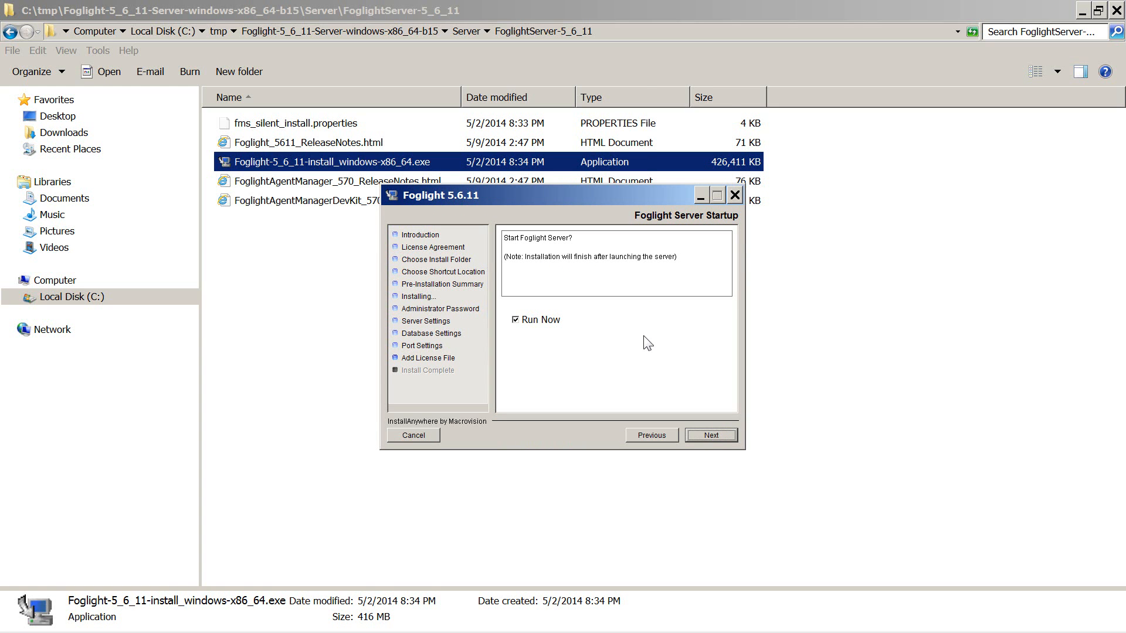
mouse_move(591, 343)
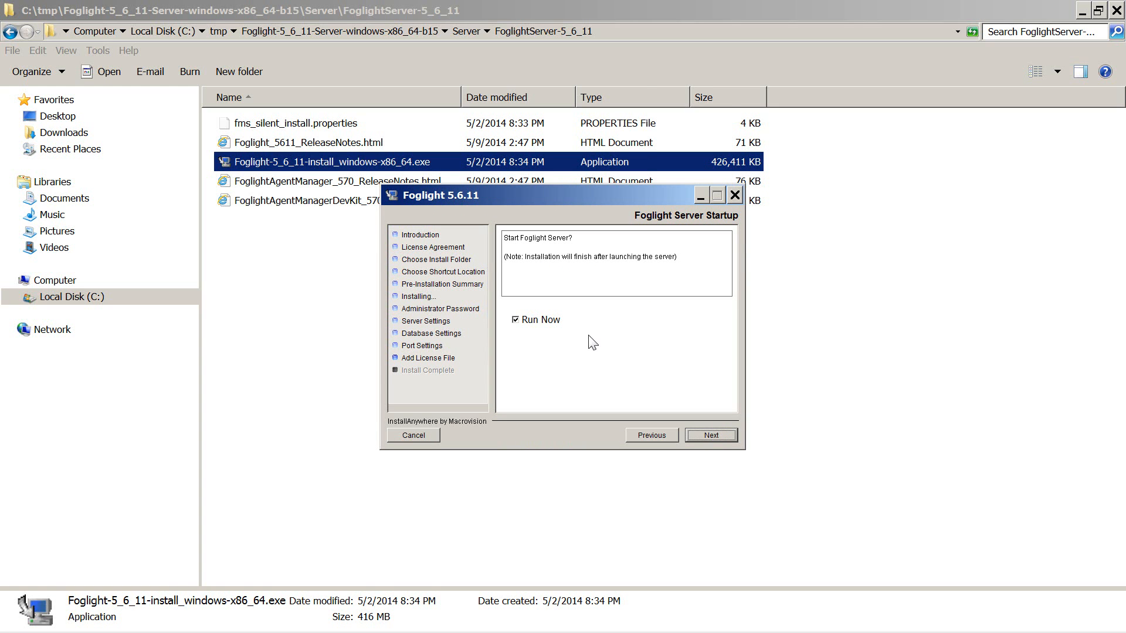
left_click(711, 435)
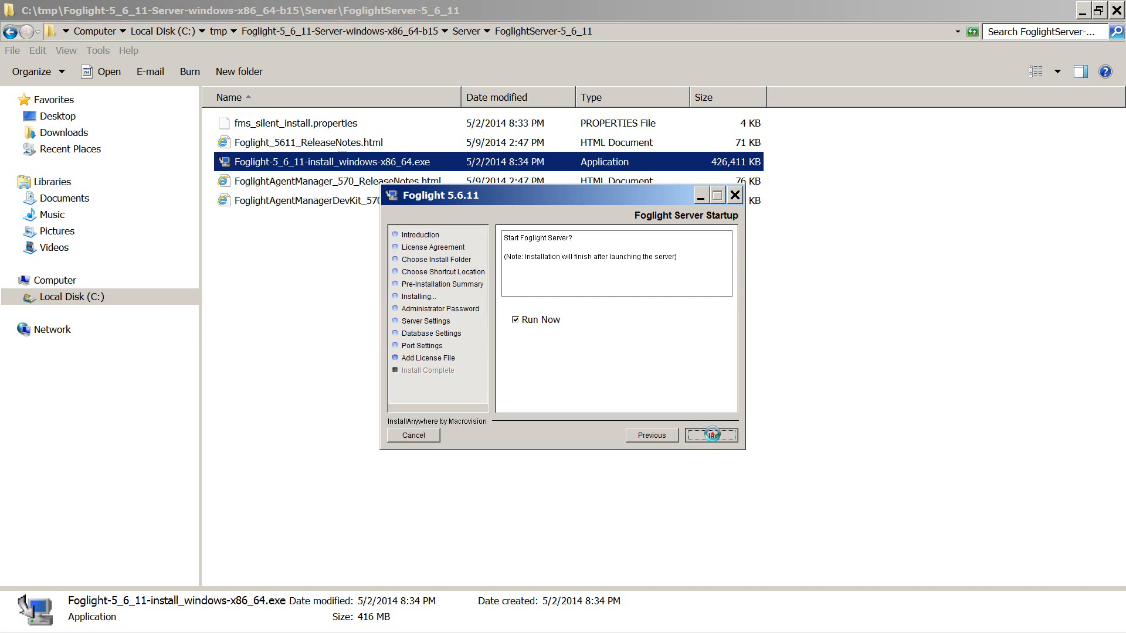
left_click(710, 435)
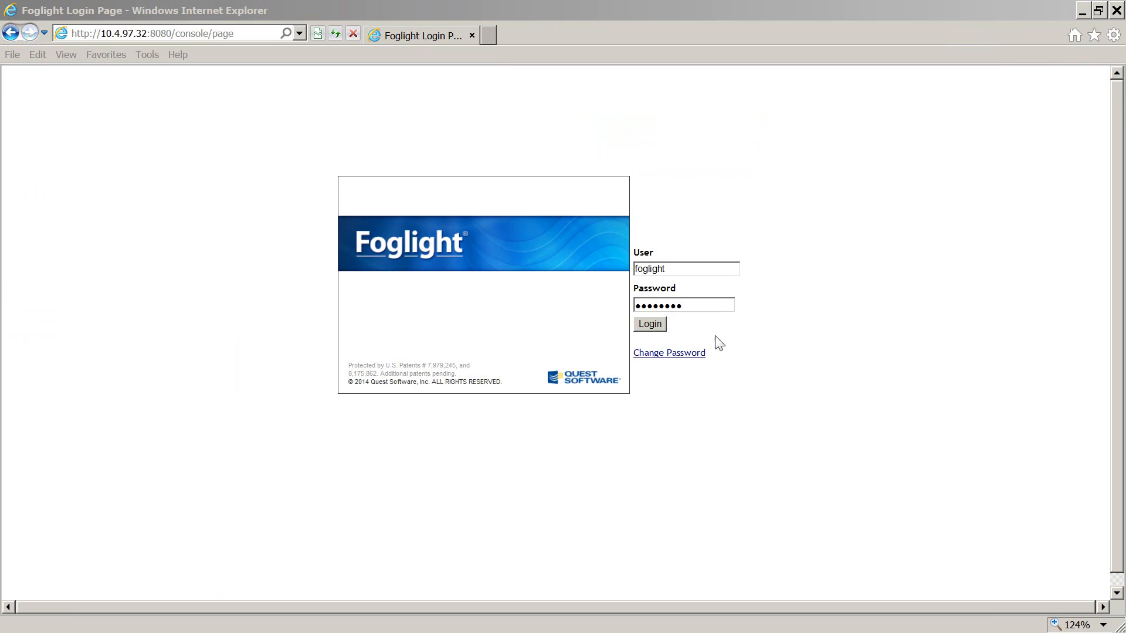
- Log in to the Foglight console and open Administration, then Cartridges Inventory
left_click(649, 324)
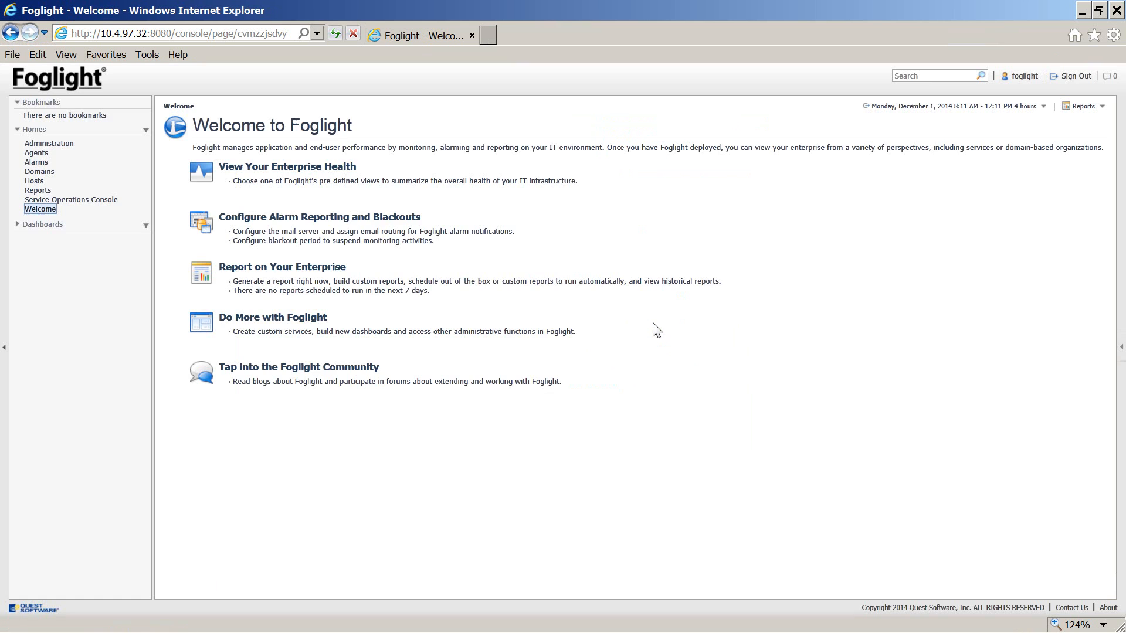
left_click(5, 347)
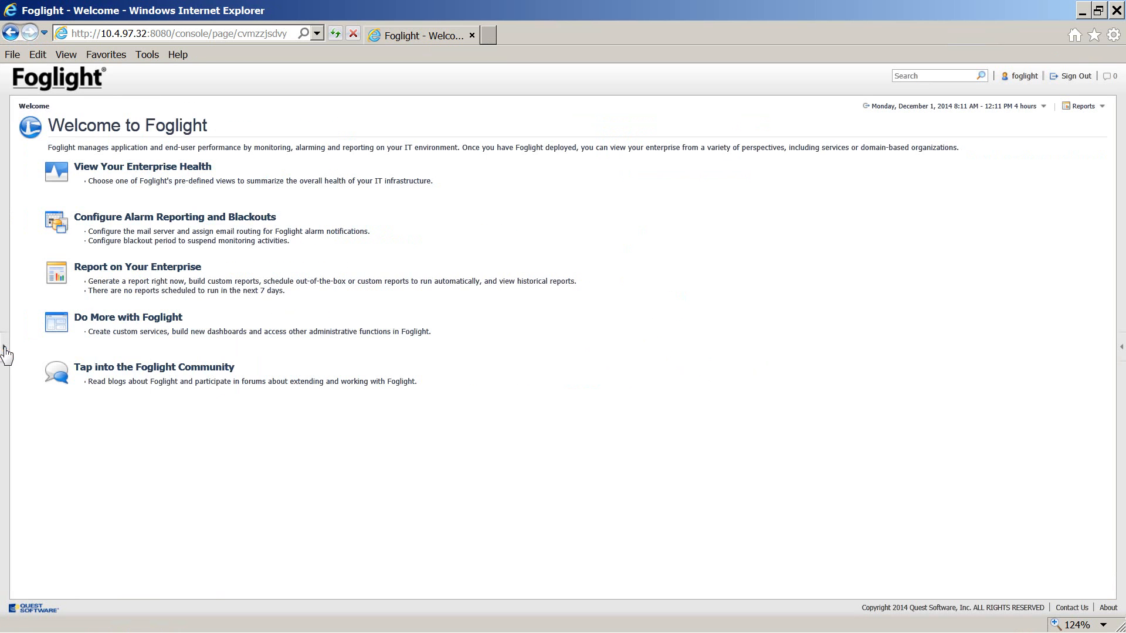
left_click(5, 347)
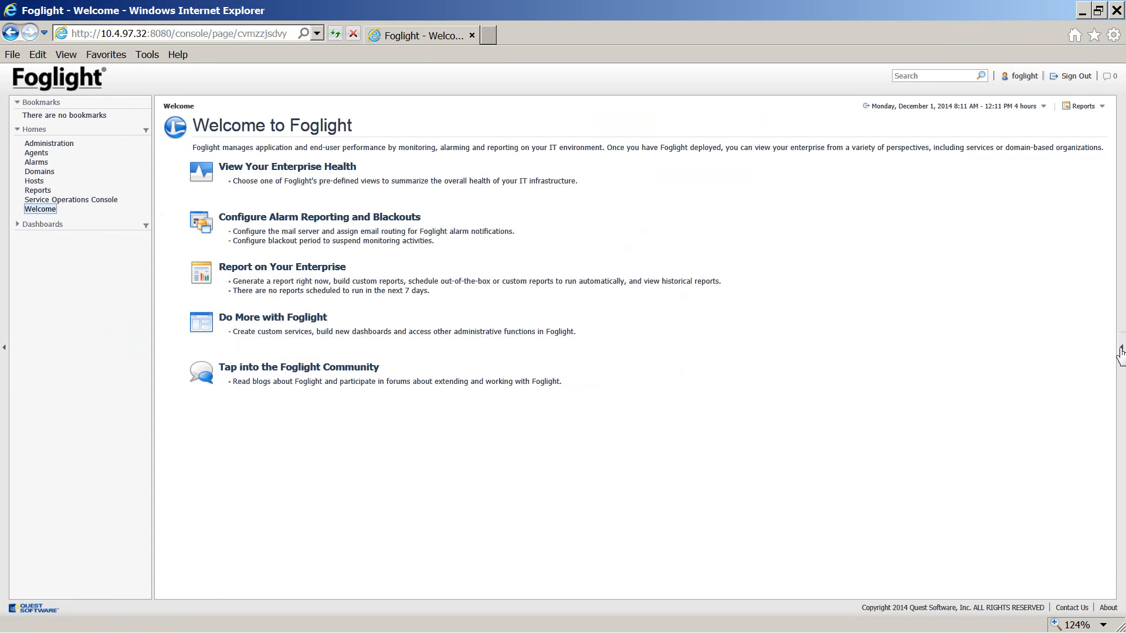
mouse_move(914, 381)
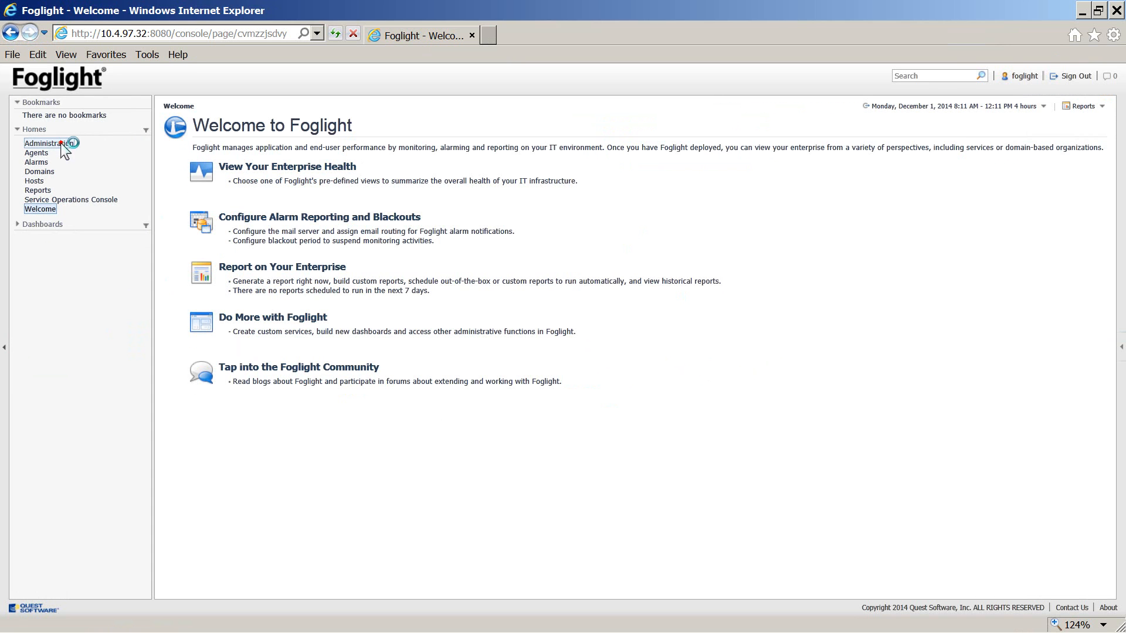
left_click(46, 143)
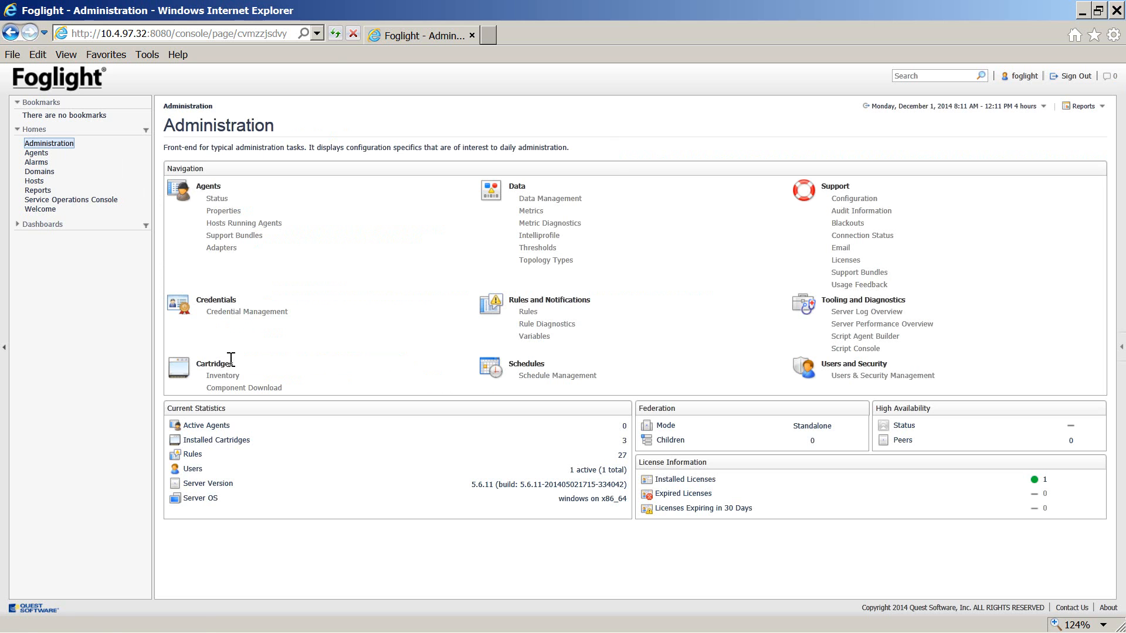
left_click(223, 375)
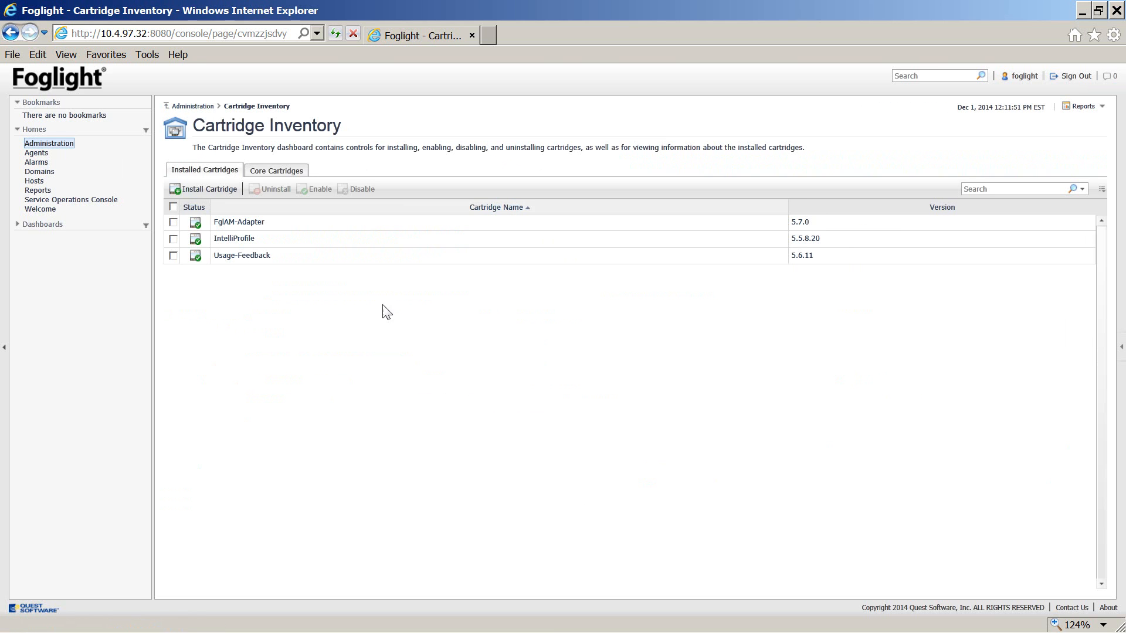
mouse_move(426, 352)
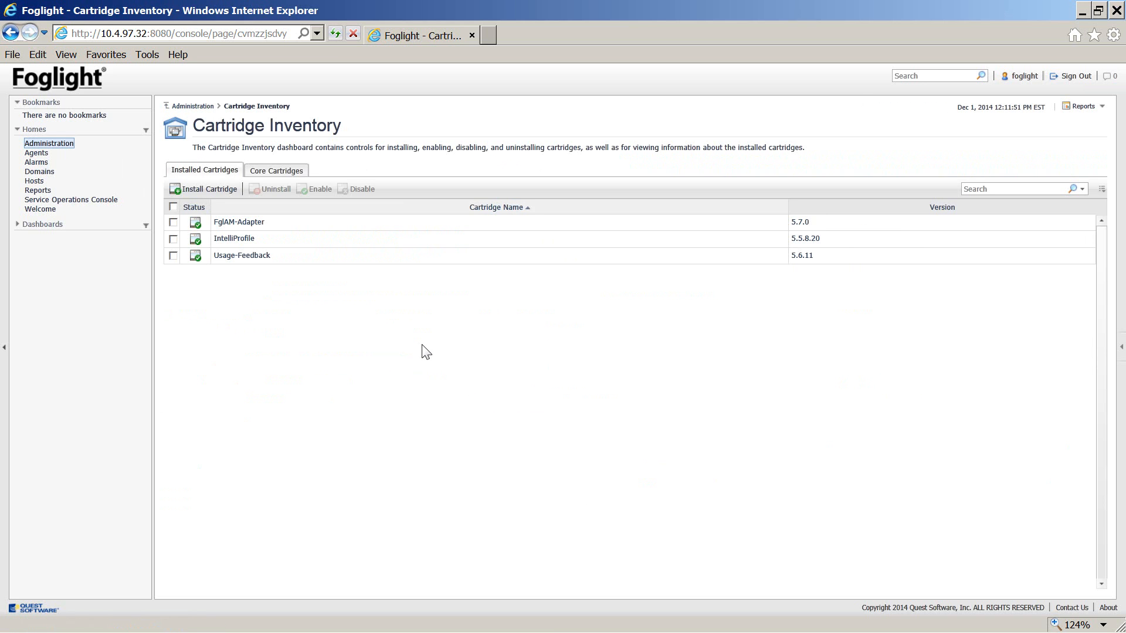